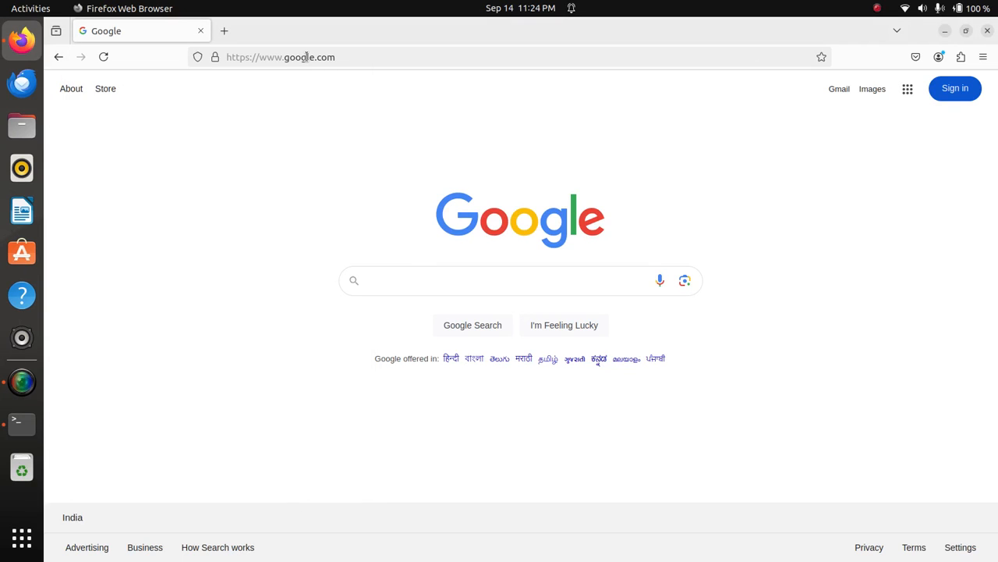
- Open the server's index.js in vim and scroll through the Express and MongoDB code
click(520, 280)
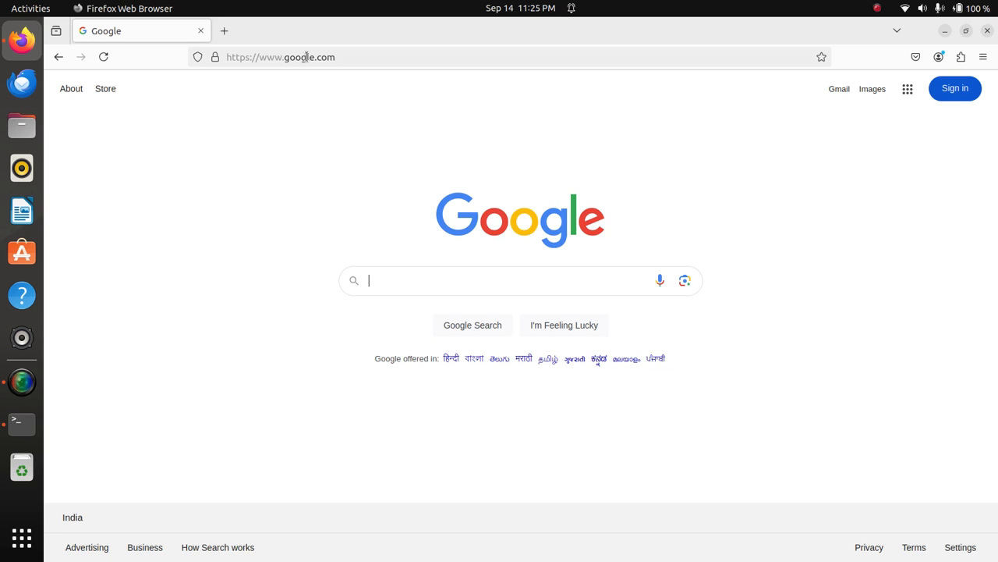
click(21, 424)
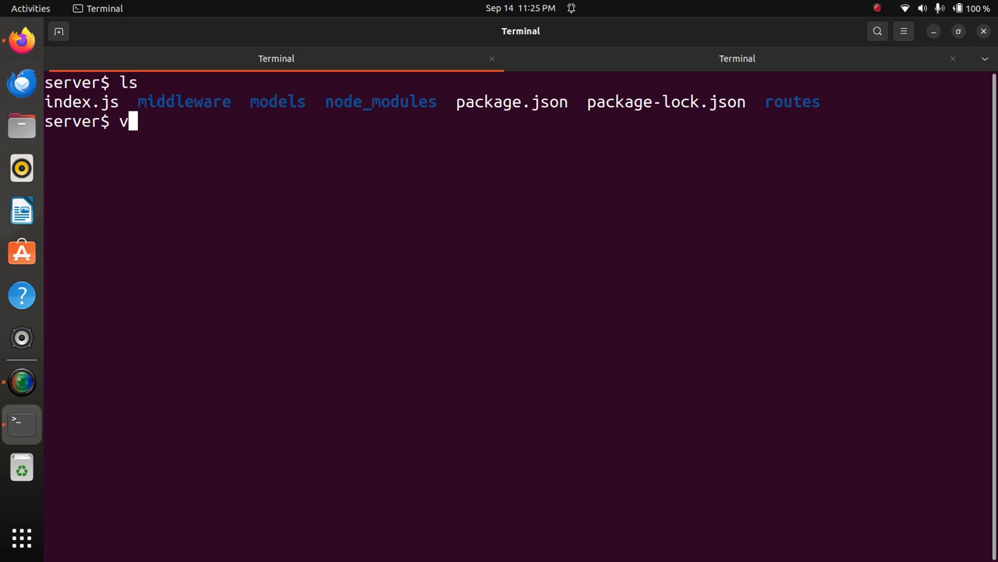
text(im ind)
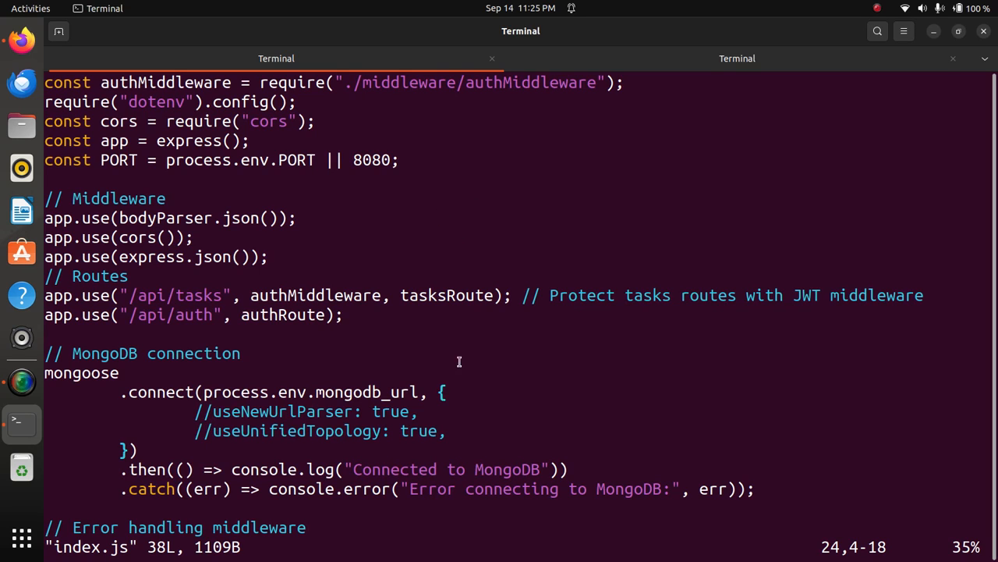
mouse_move(394, 460)
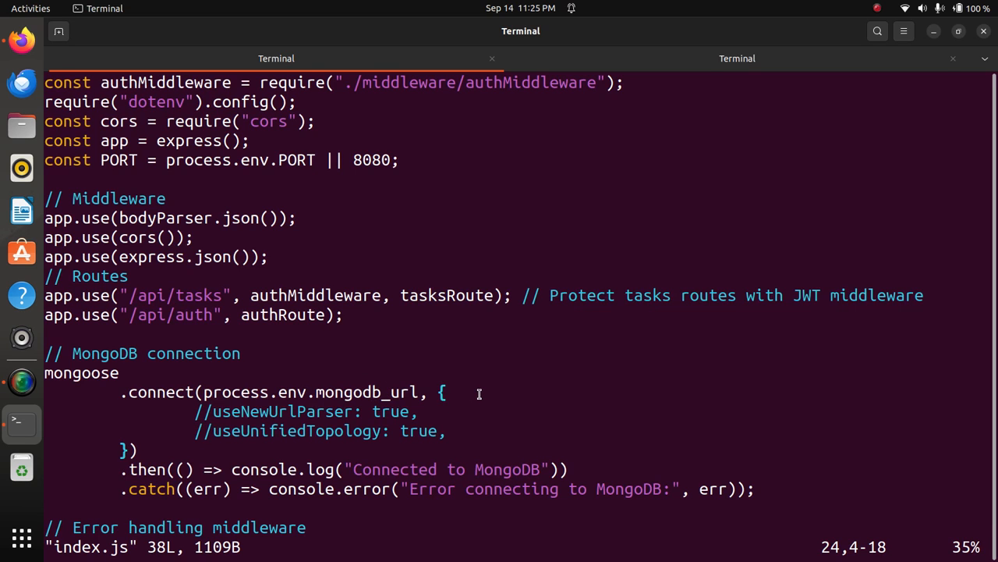
scroll(down, 3)
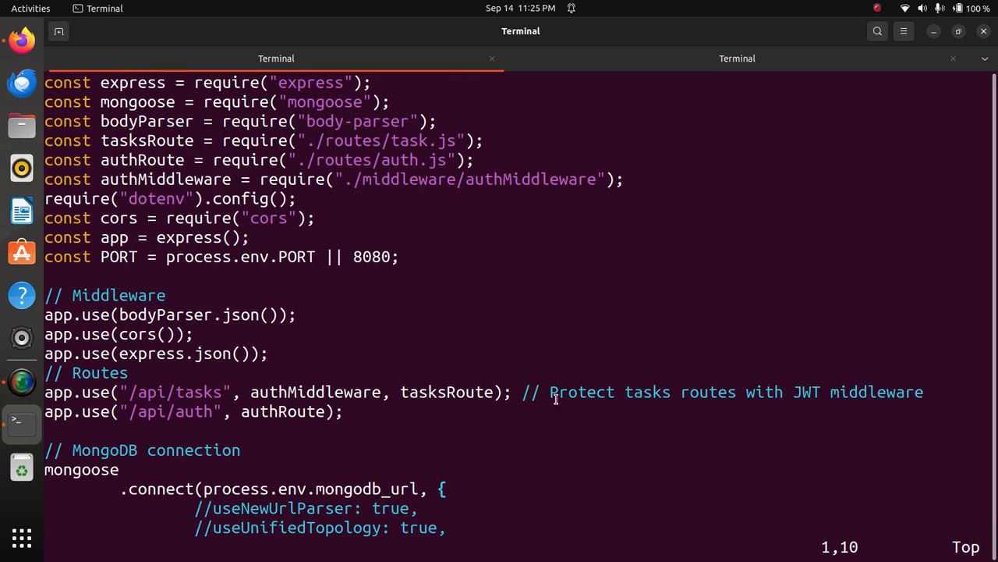
mouse_move(580, 365)
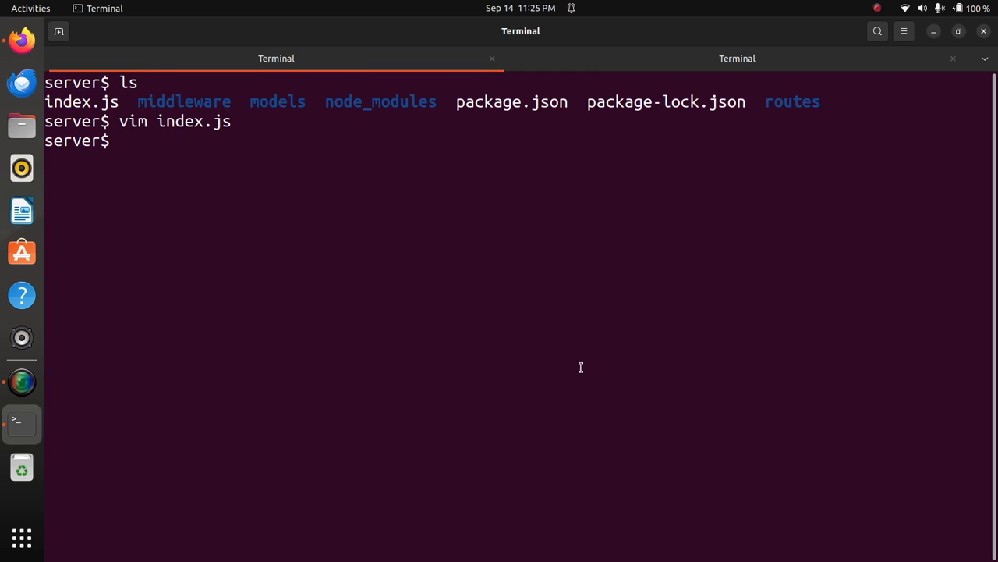
- In the frontend shell, clear the screen, enter components, list files and open AddDialog.jsx
click(736, 58)
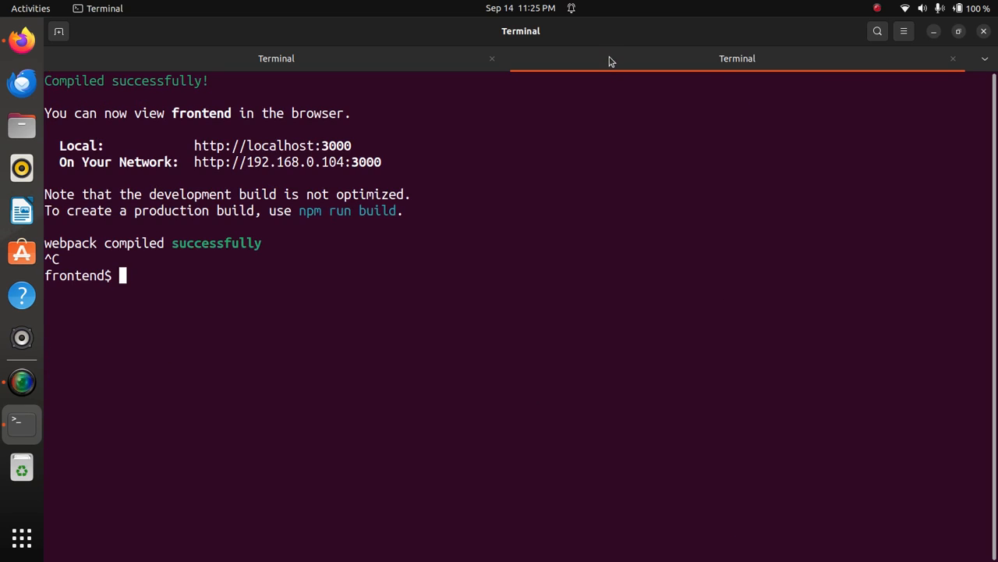
text(clear)
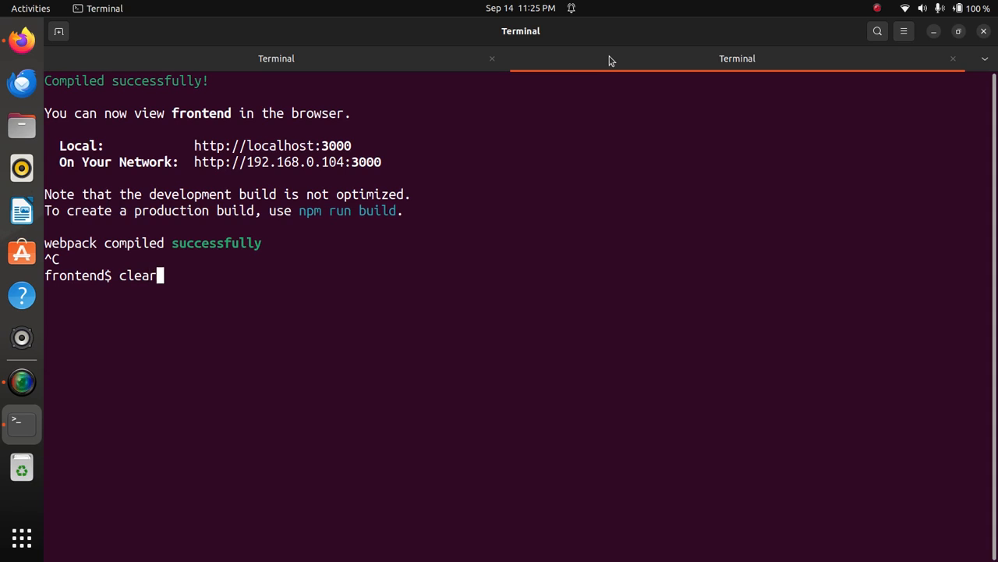
key(Return)
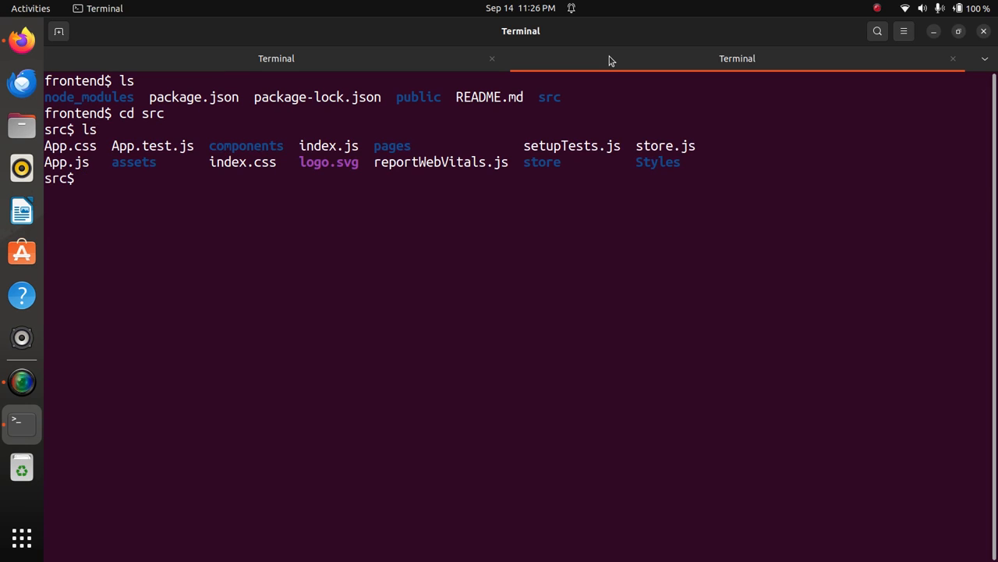
text(cd c)
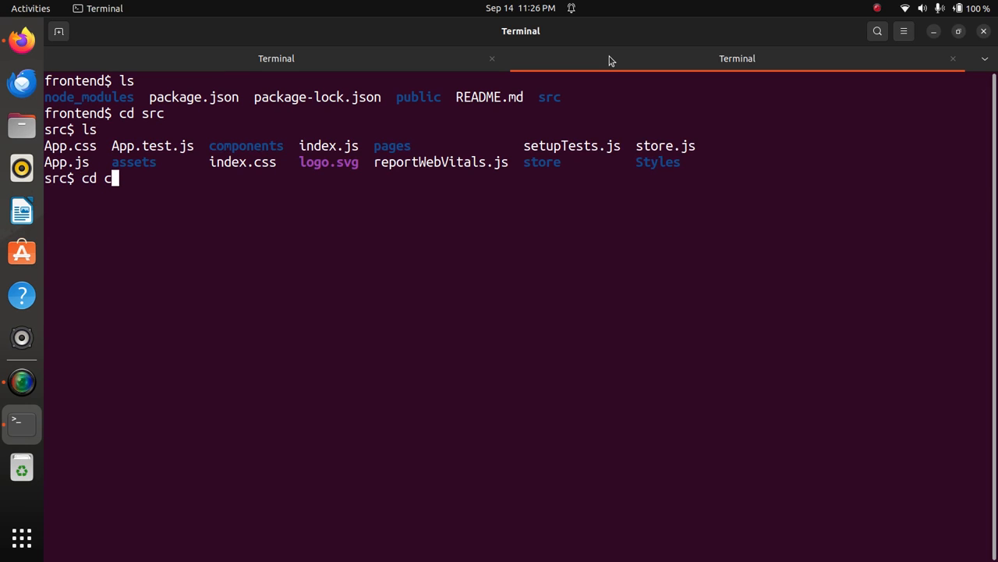
text(omponents)
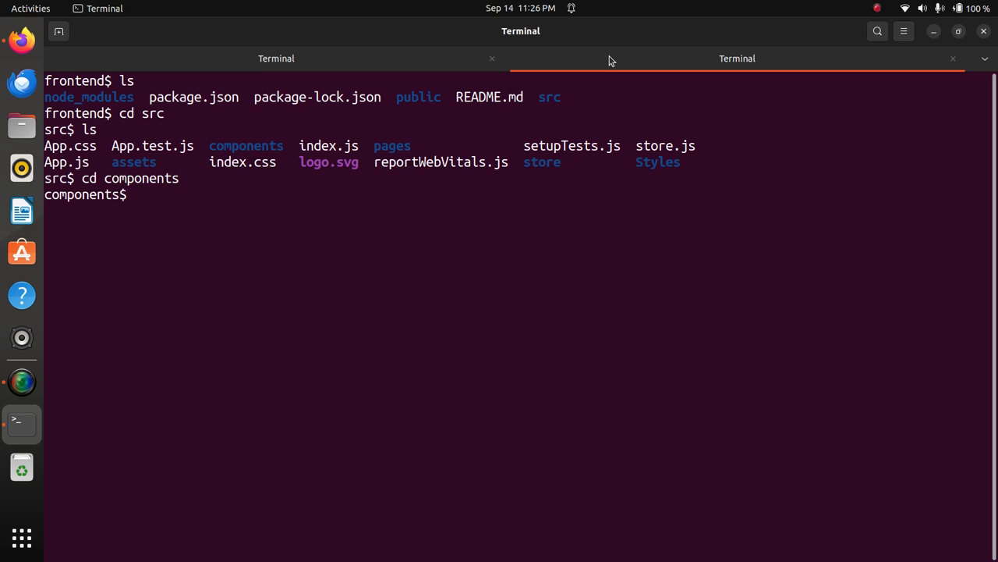
text(ls)
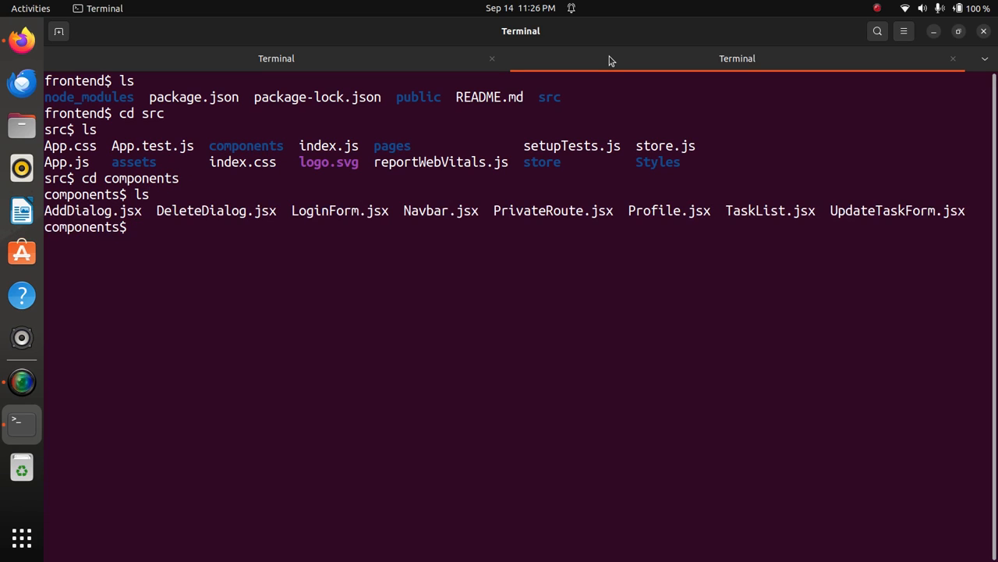
text(vim)
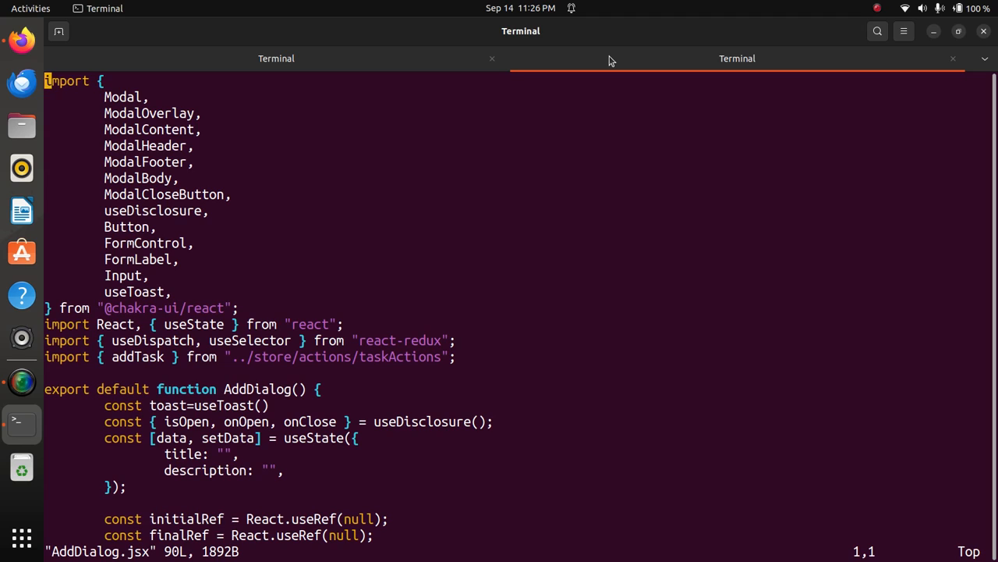
- Close AddDialog.jsx and view DeleteDialog.jsx and LoginForm.jsx in vim
key(Z)
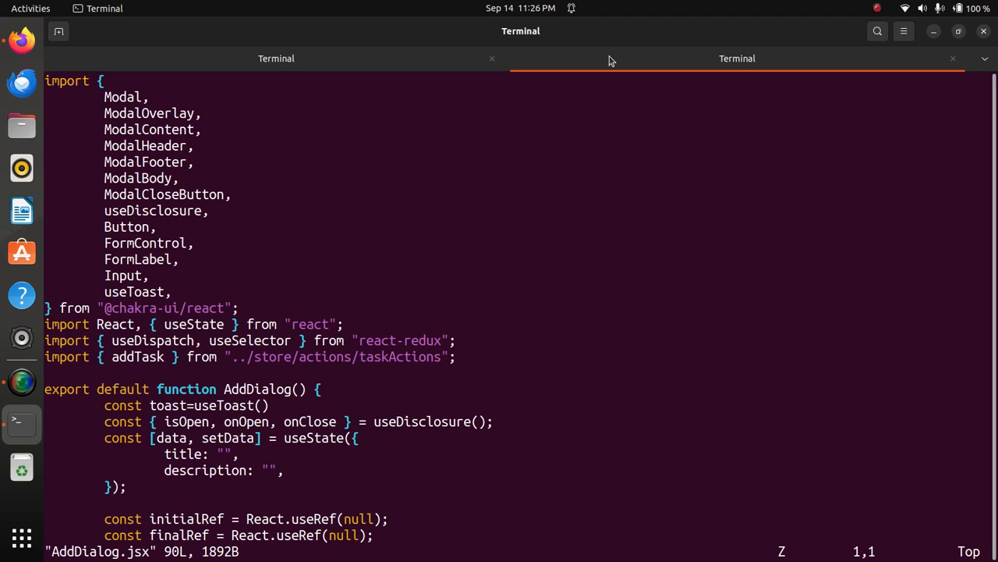
key(i)
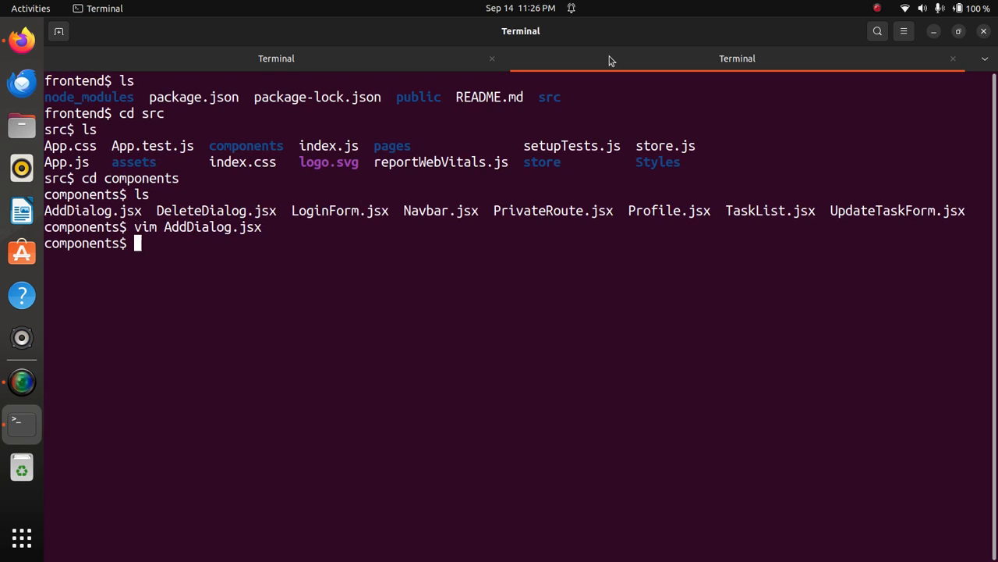
text(vim AddDialog.jsx)
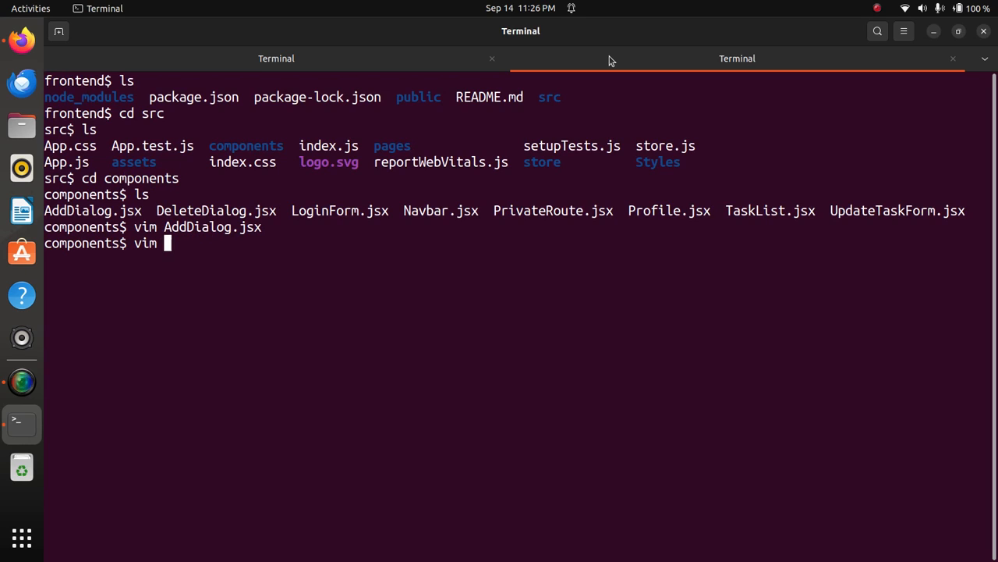
text(DeleteDialog.jsx)
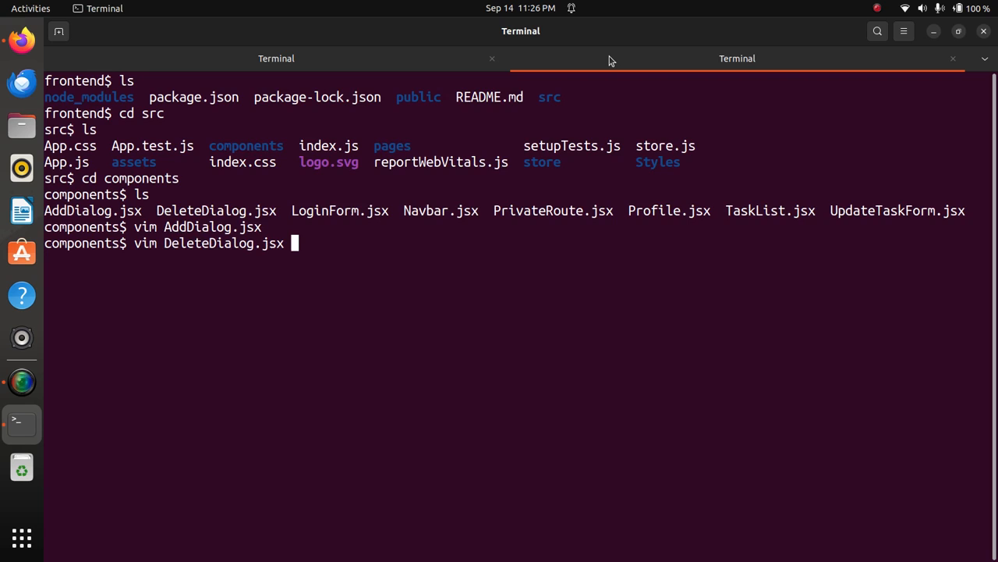
key(Return)
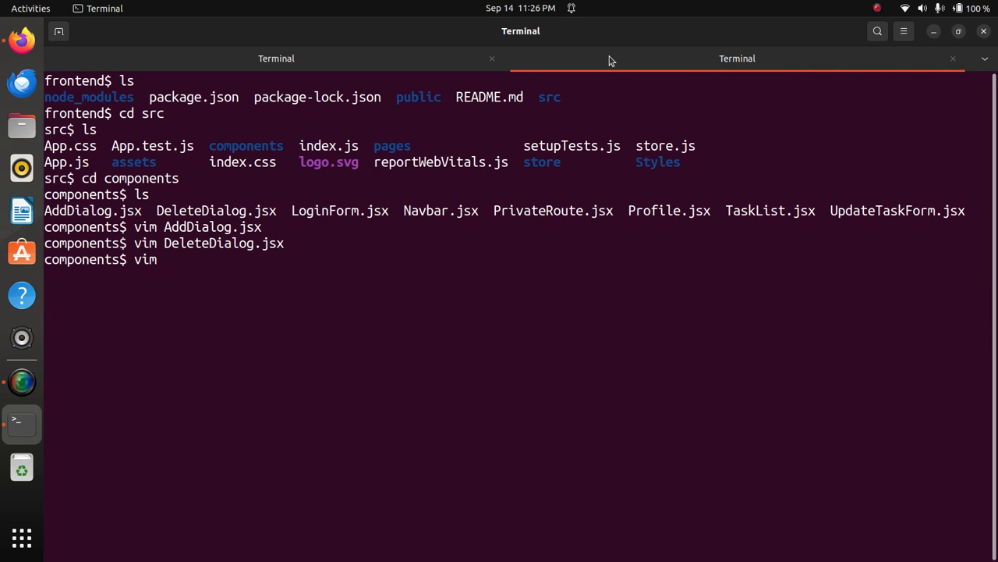
text(LoginForm.jsx)
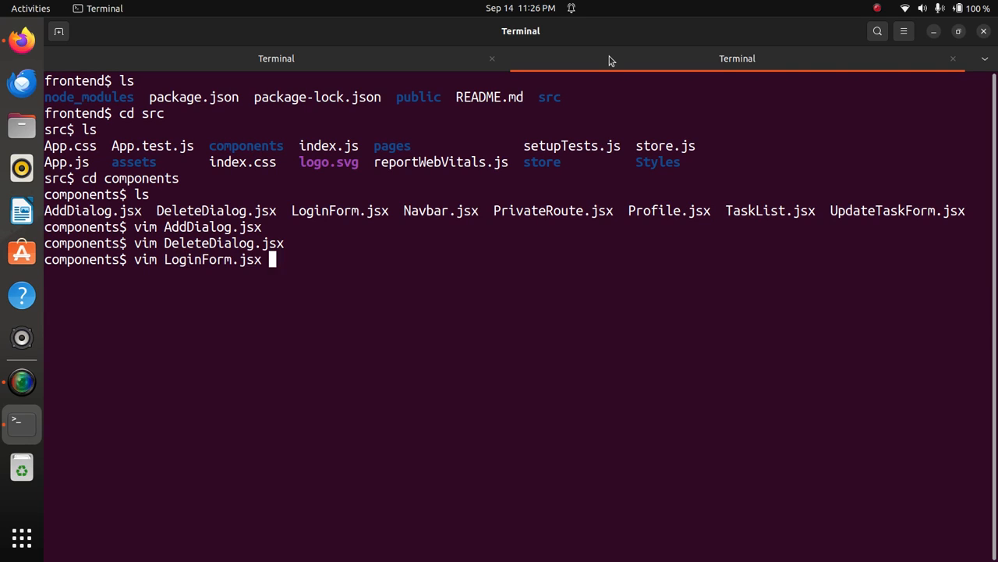
key(Return)
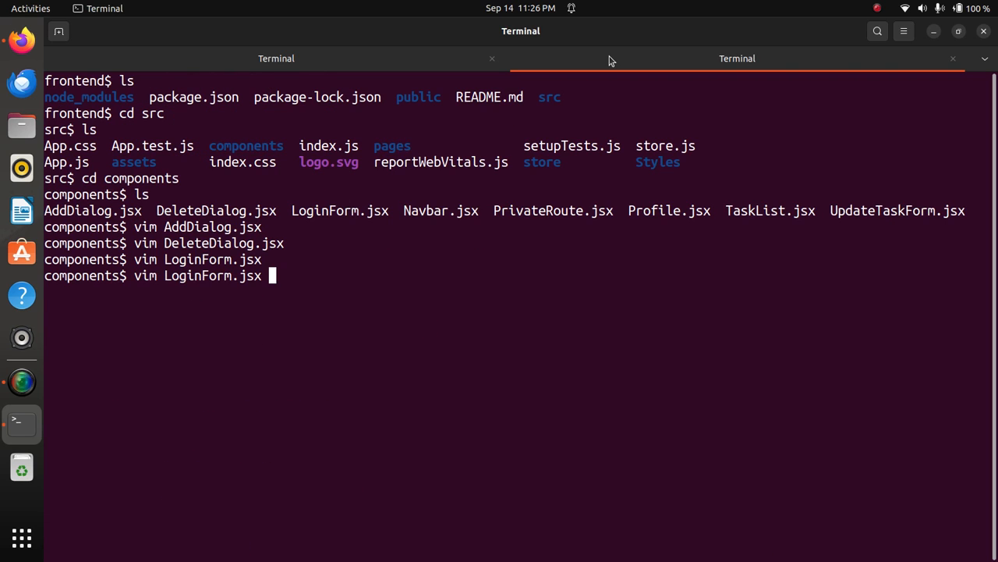
- View Navbar.jsx, PrivateRoute.jsx and Profile.jsx in vim
key(BackSpace)
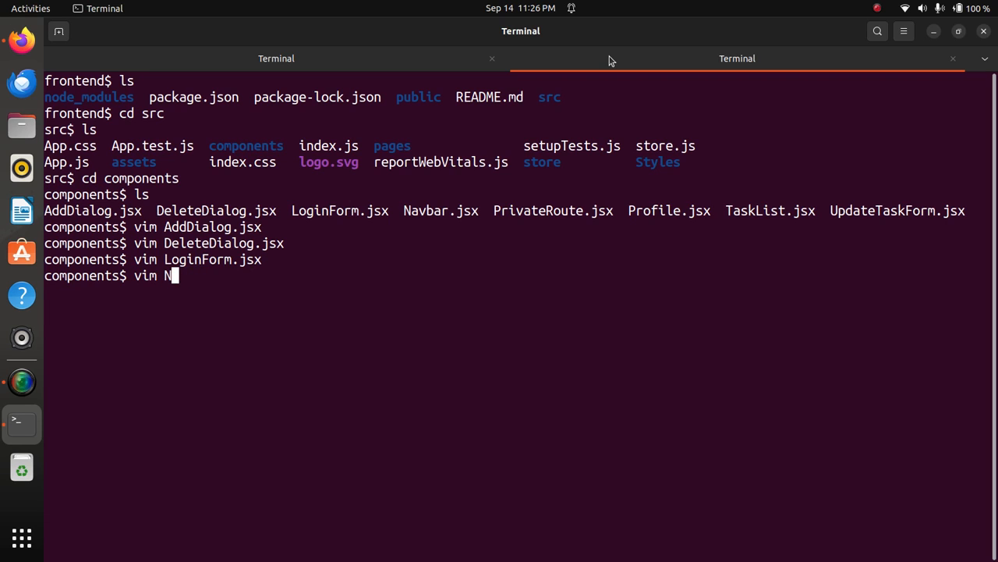
text(avbar.jsx)
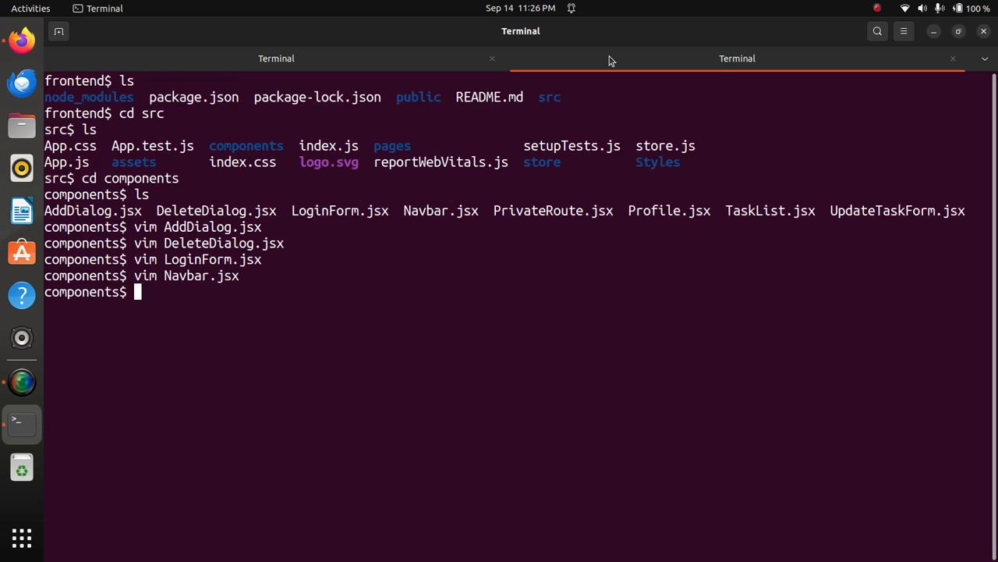
text(vim Navbar.jsx)
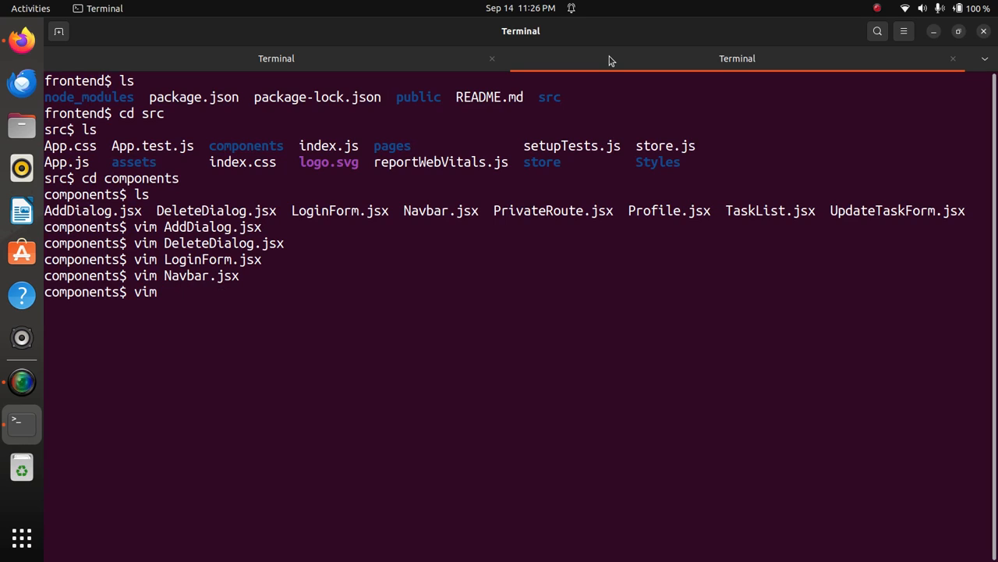
text(PrivateRoute.jsx)
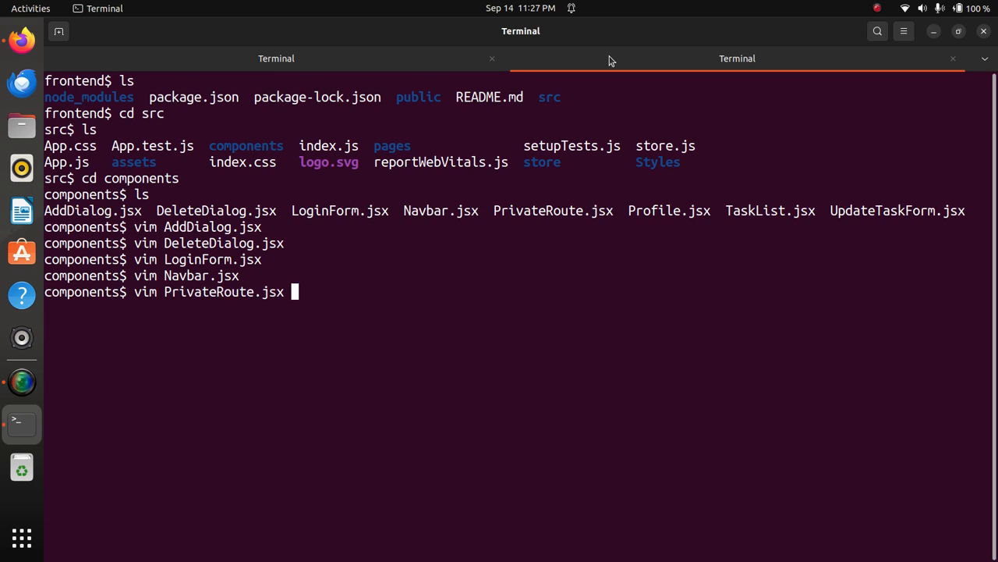
key(Return)
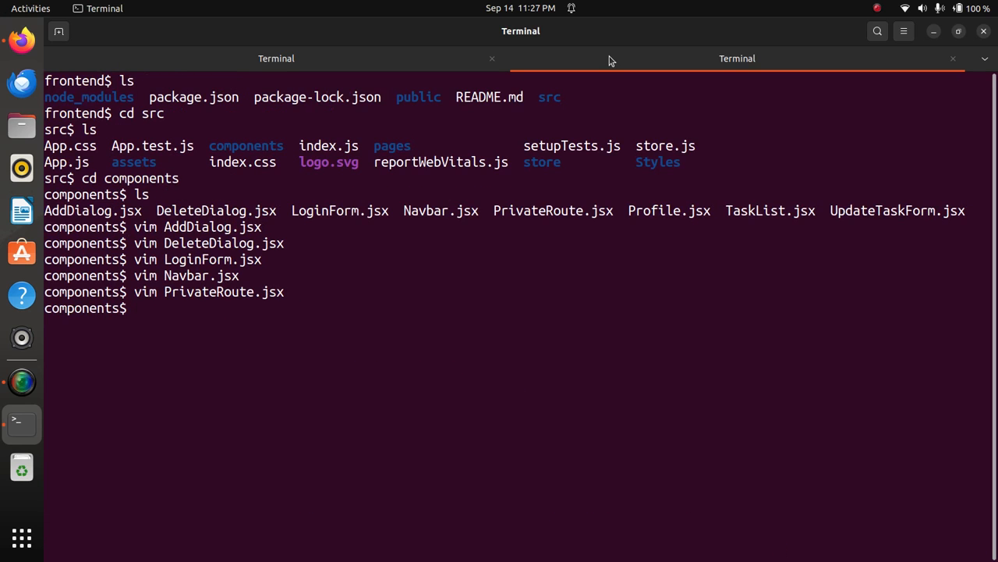
text(vim Privat)
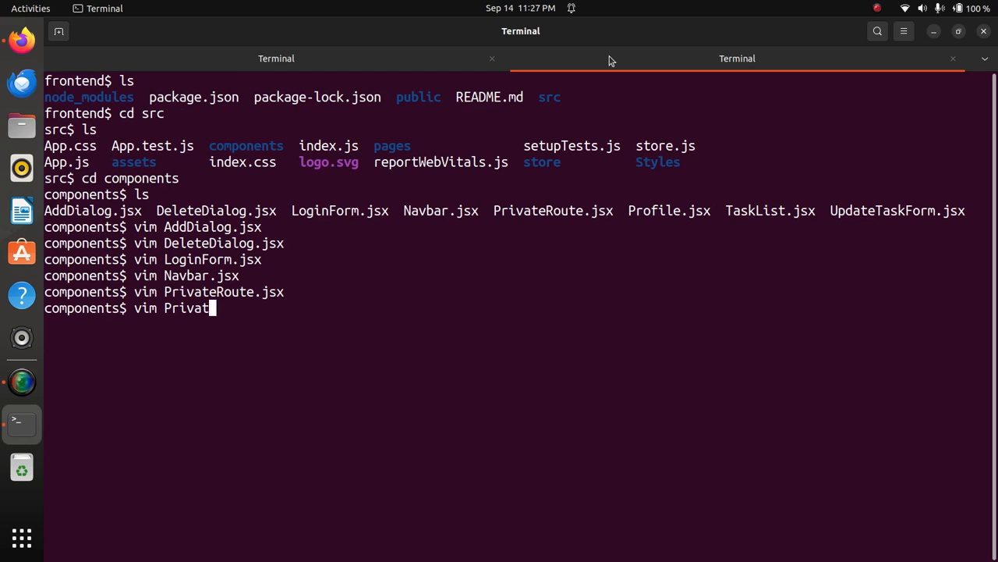
key(BackSpace)
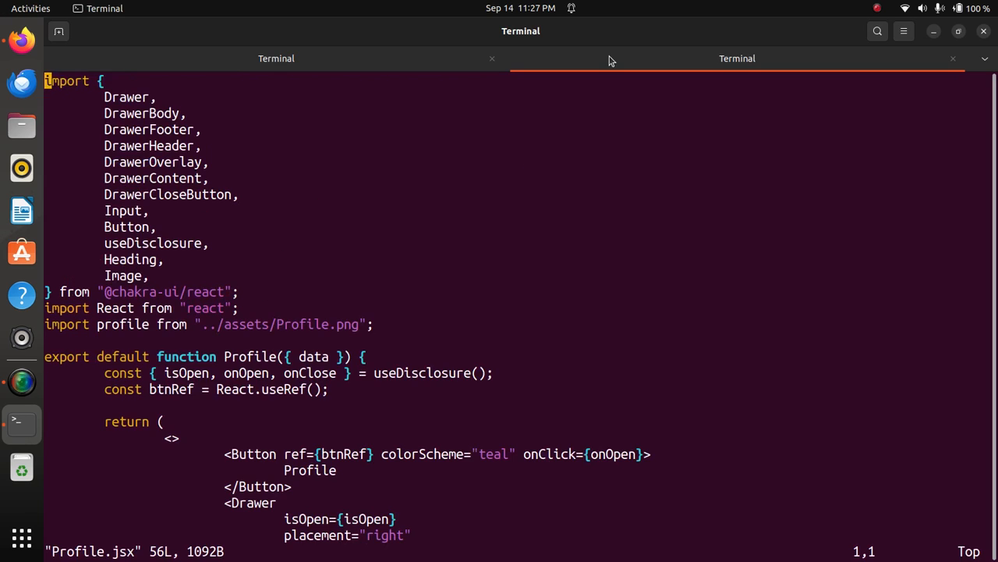
key(Z)
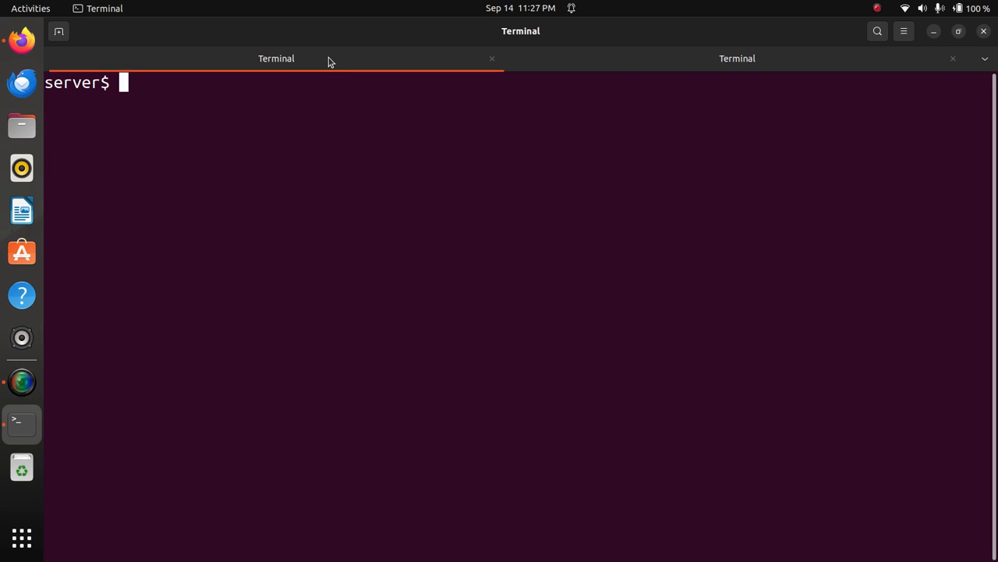
- Start the backend with npm start, then move the second tab to frontend and type npm start
text(npm)
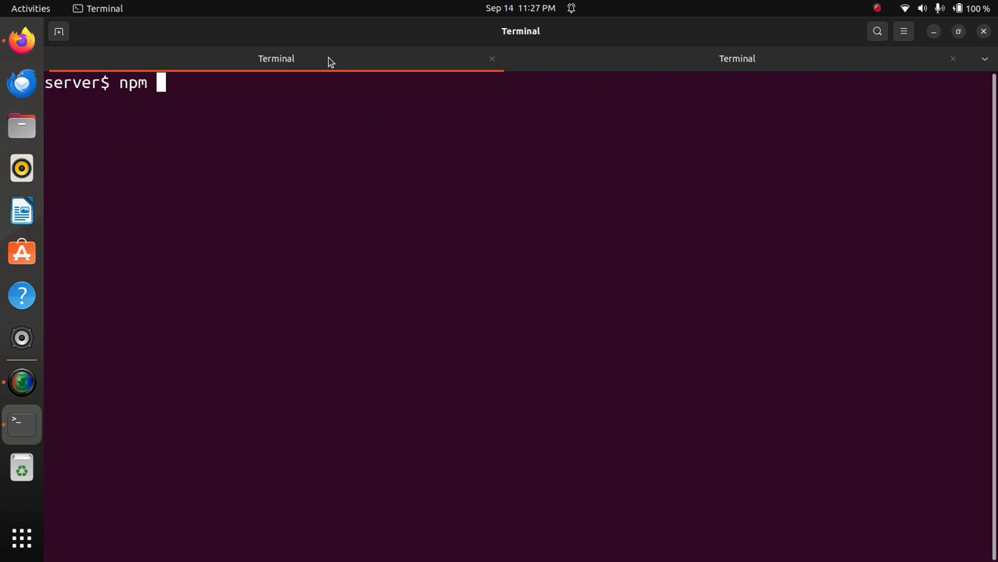
text(start)
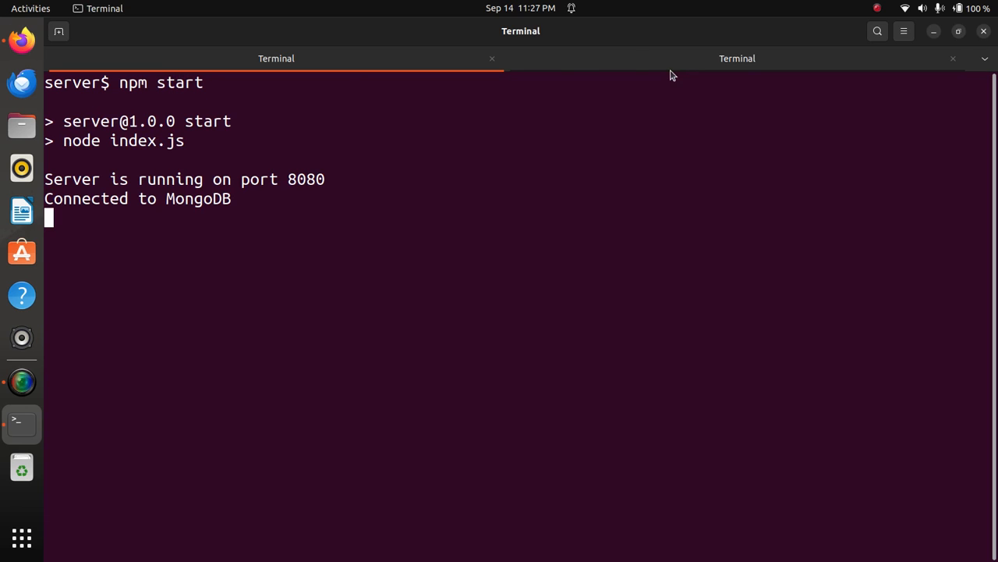
click(737, 58)
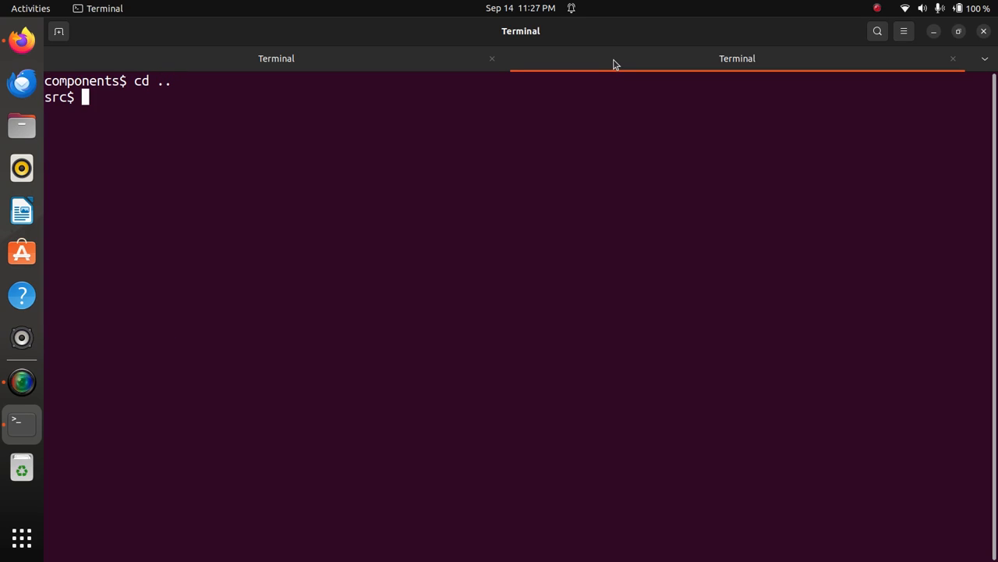
text(cd ..)
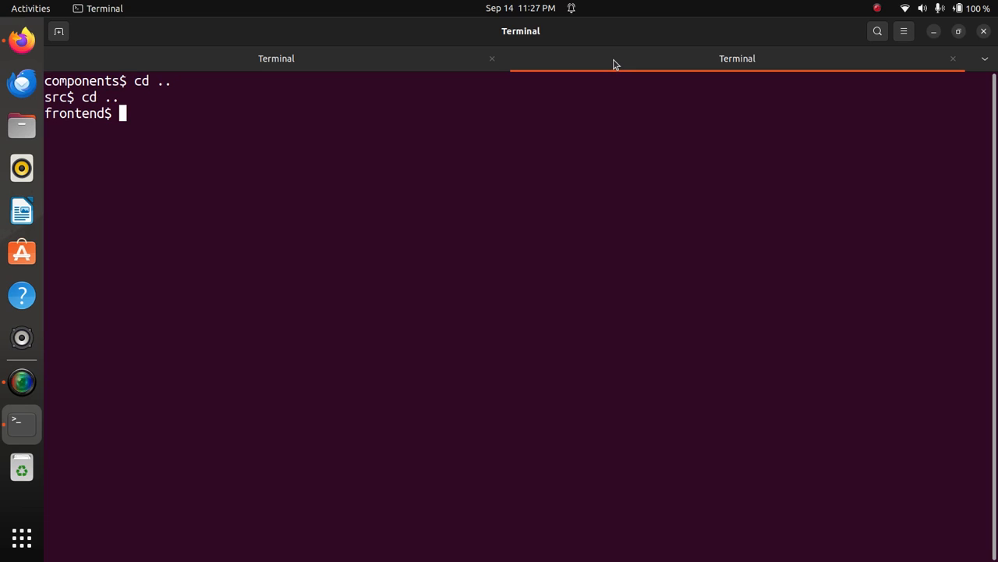
text(npm)
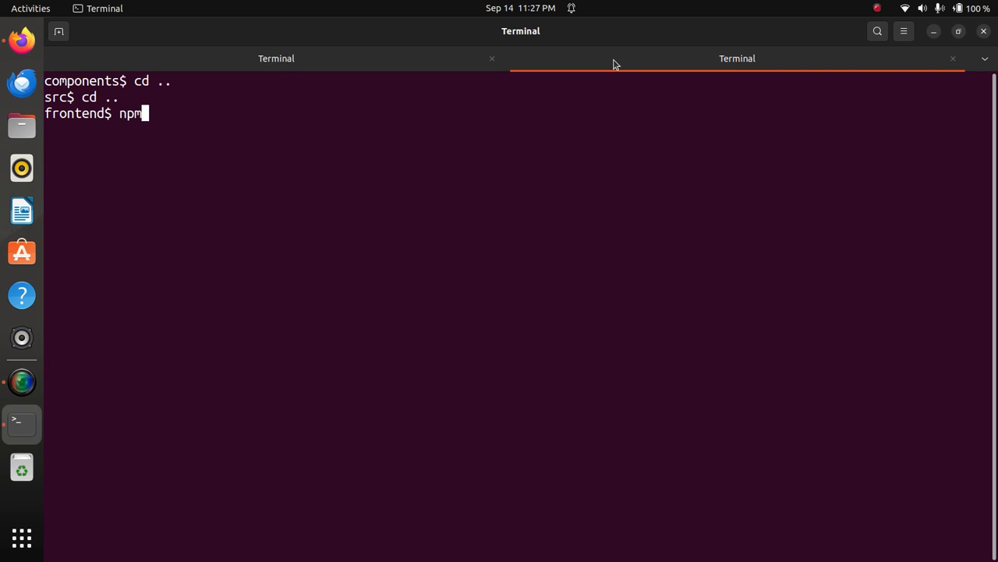
text(star)
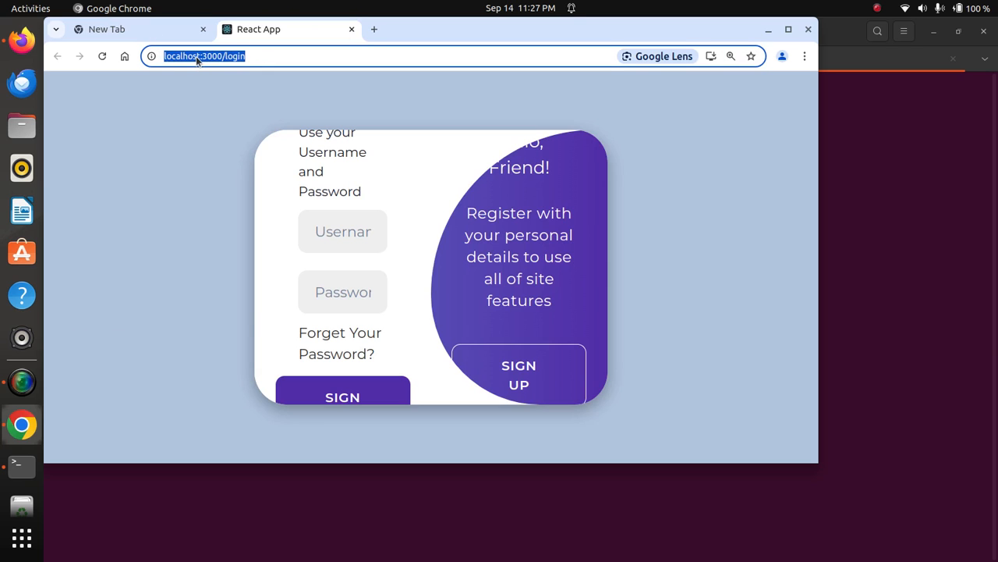
mouse_move(249, 129)
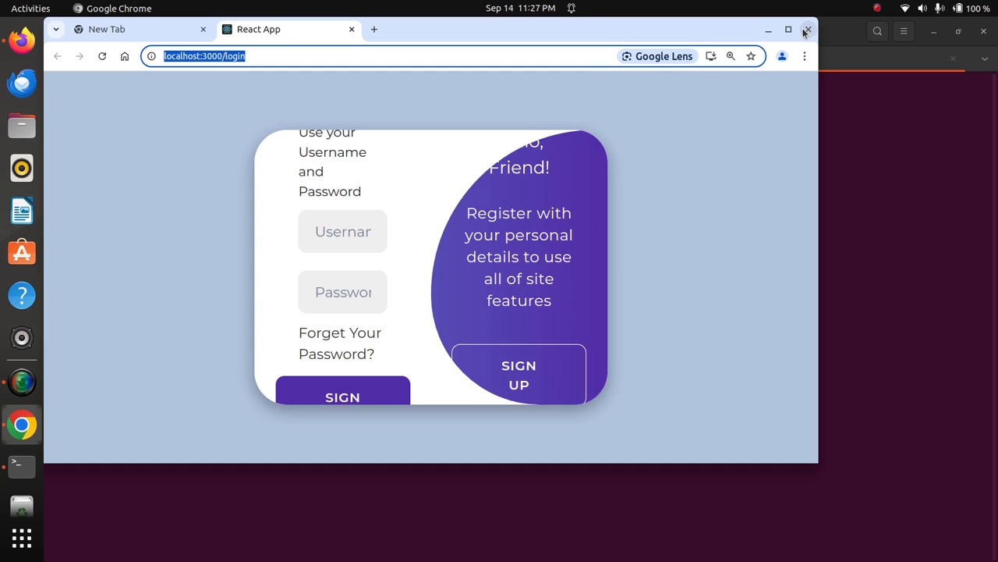
- Load localhost:3000/login in Firefox and bring up the sign-up panel
click(808, 29)
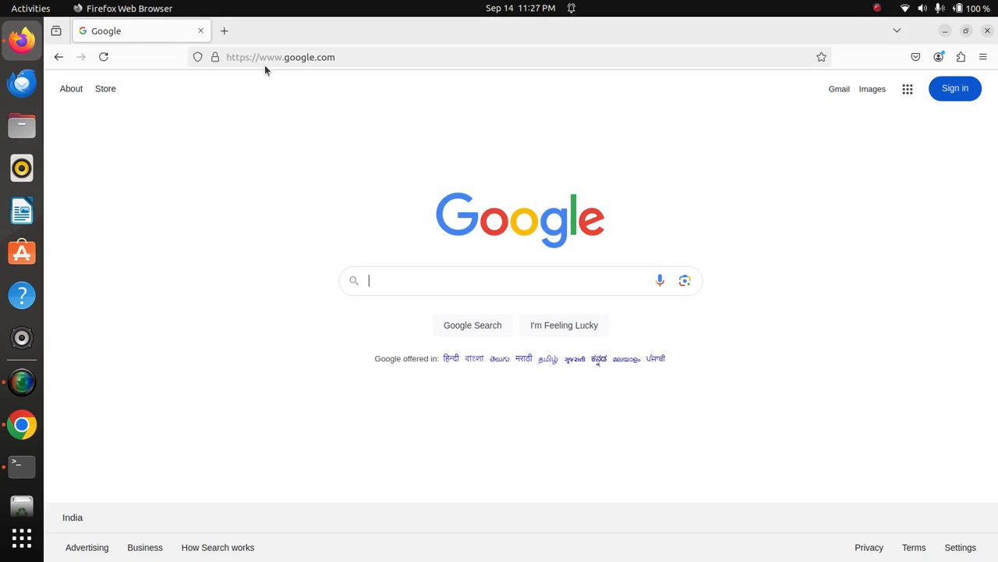
right_click(281, 57)
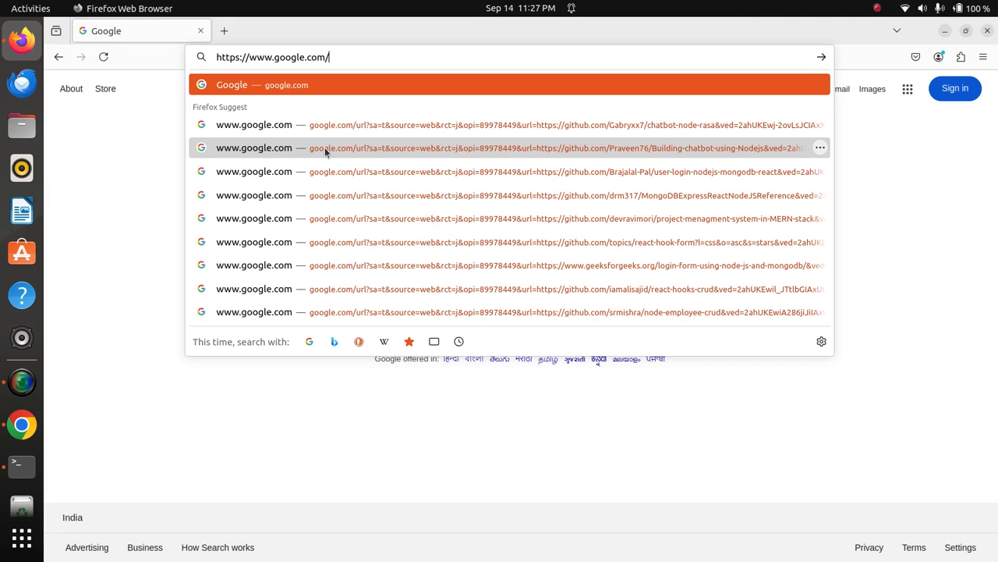
key(BackSpace)
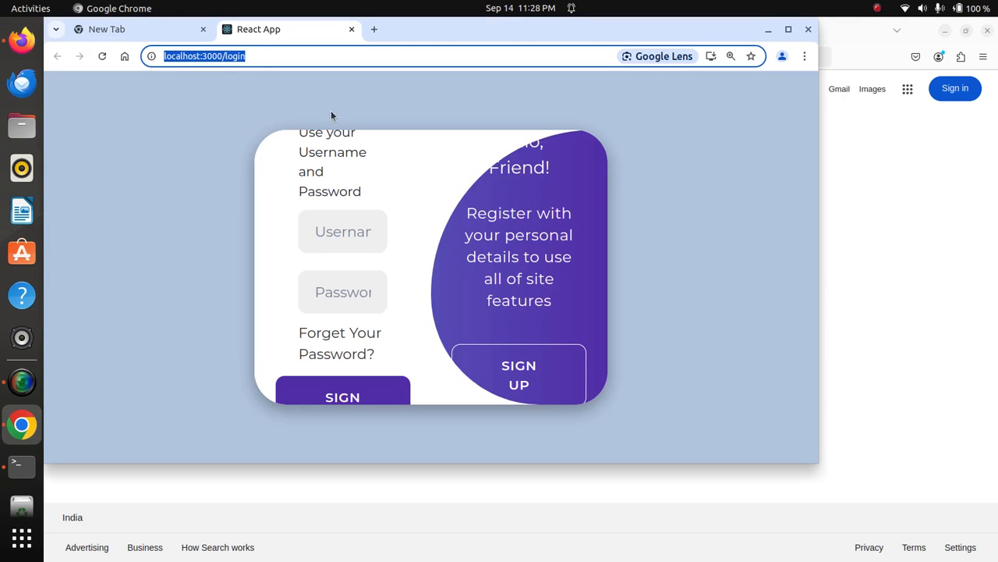
right_click(204, 55)
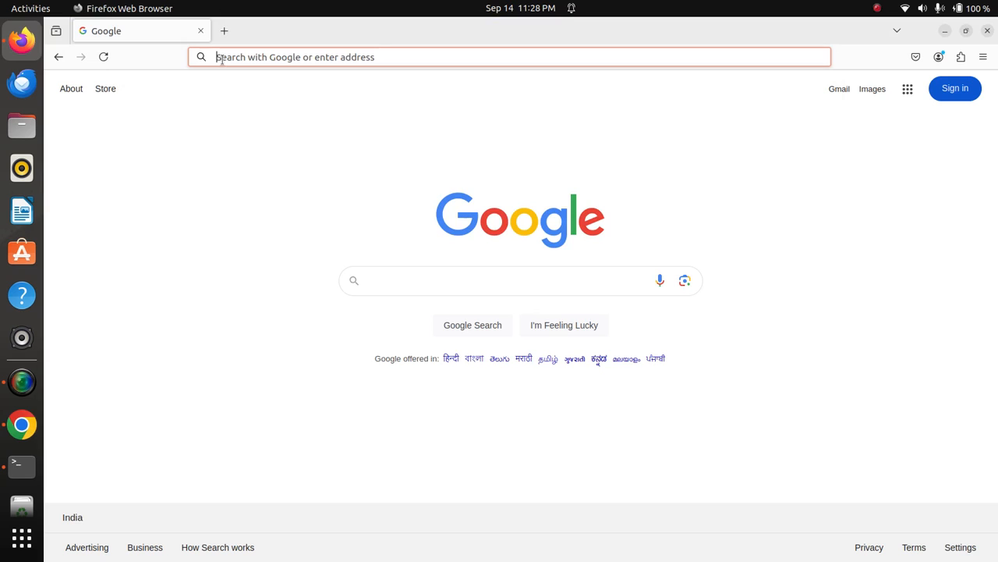
text(http://localhost:3000/login)
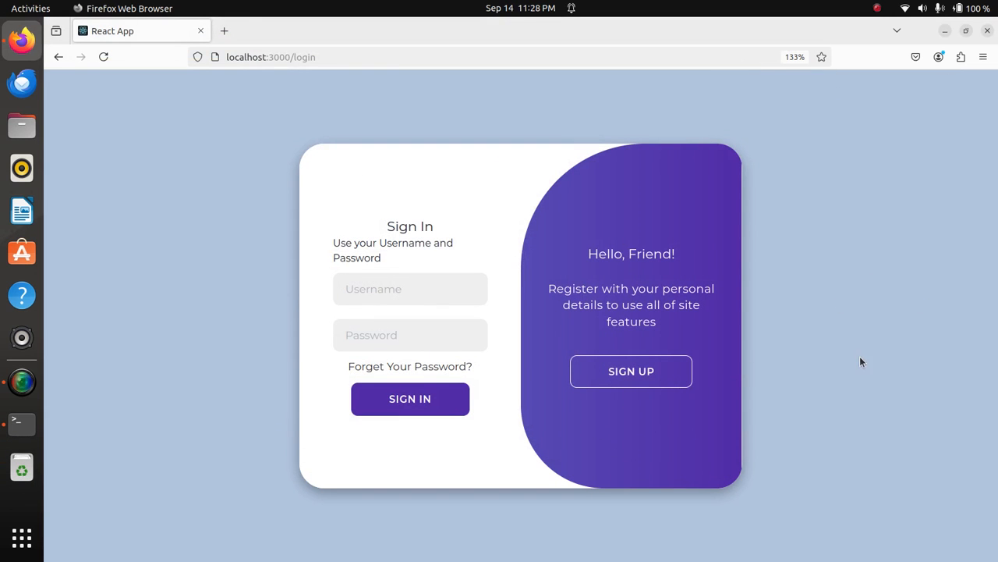
click(631, 370)
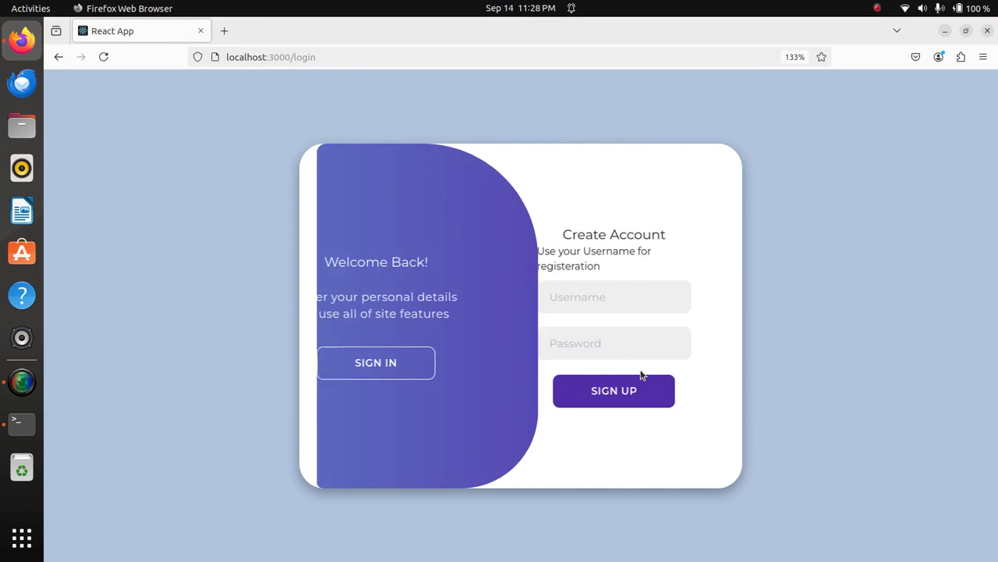
- Register the account 'anil', decline saving the password, and return to Sign In
text(a)
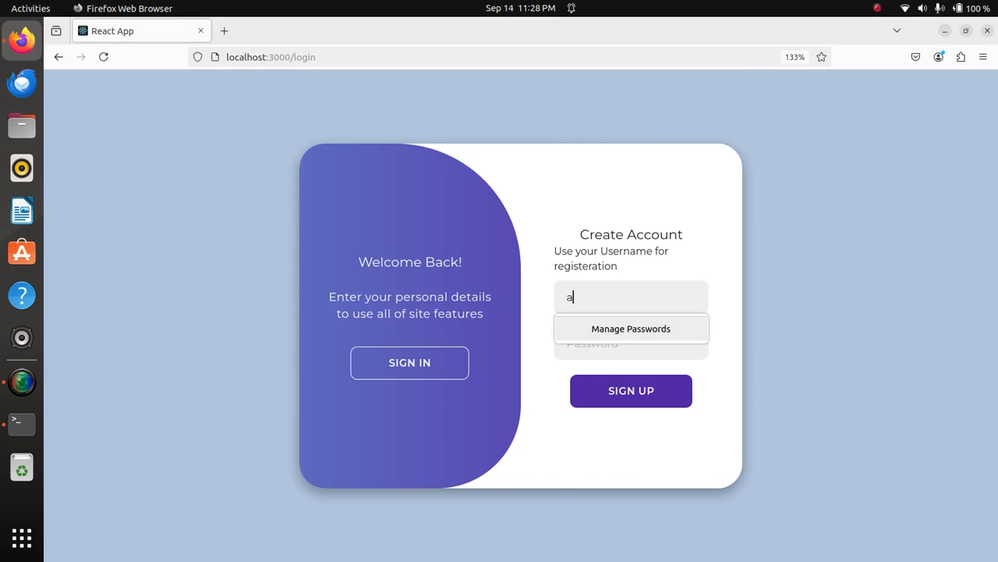
text(nil)
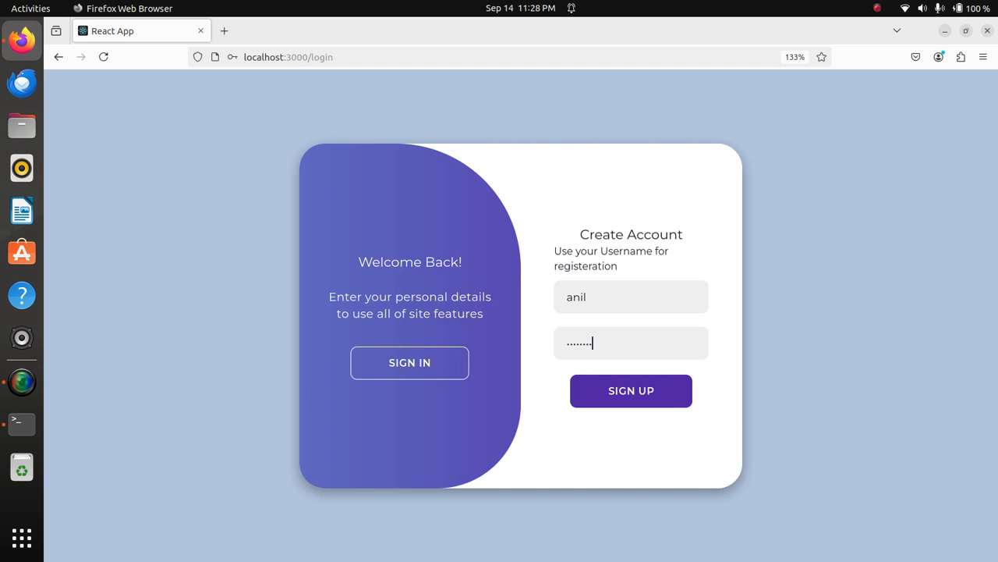
click(631, 390)
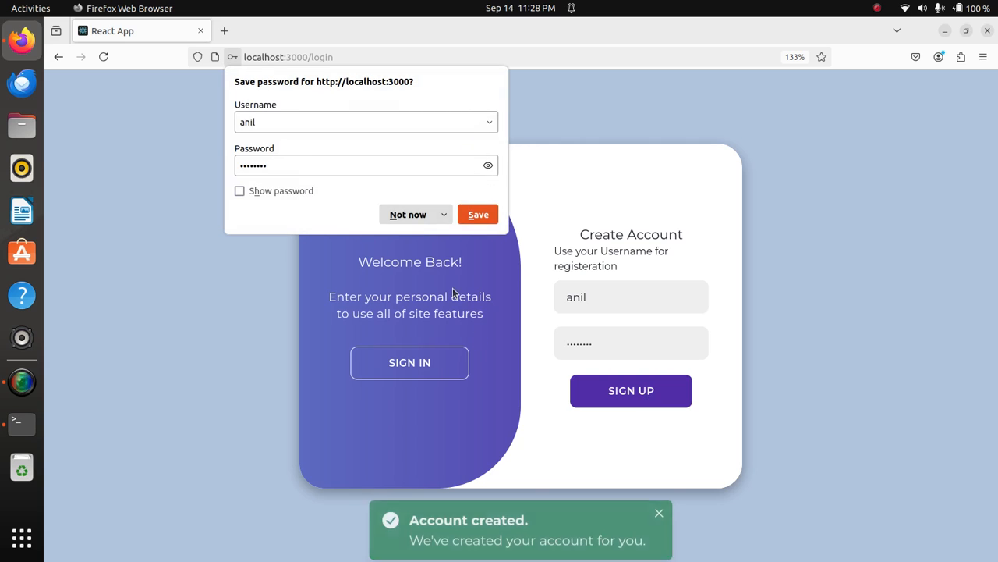
click(407, 214)
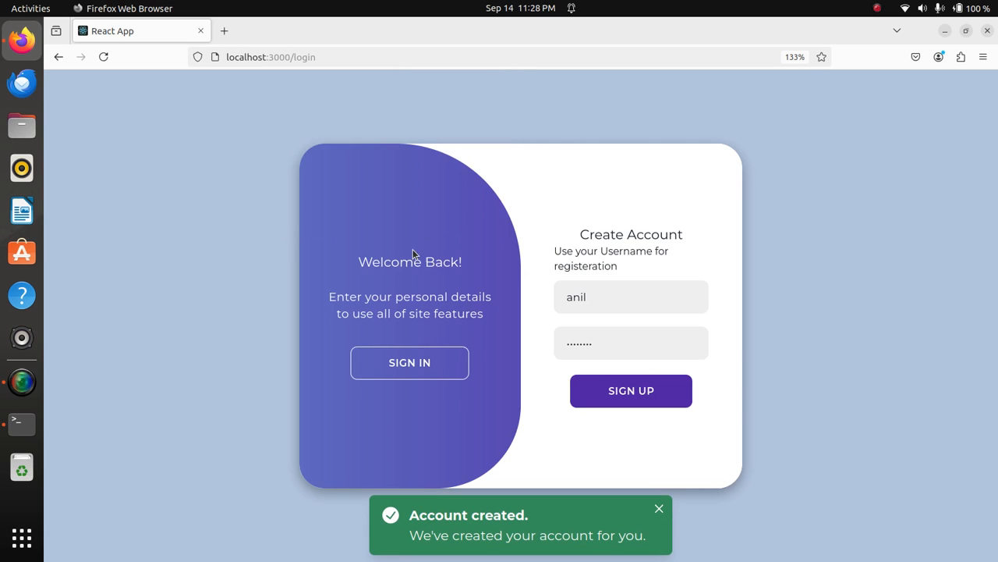
click(410, 362)
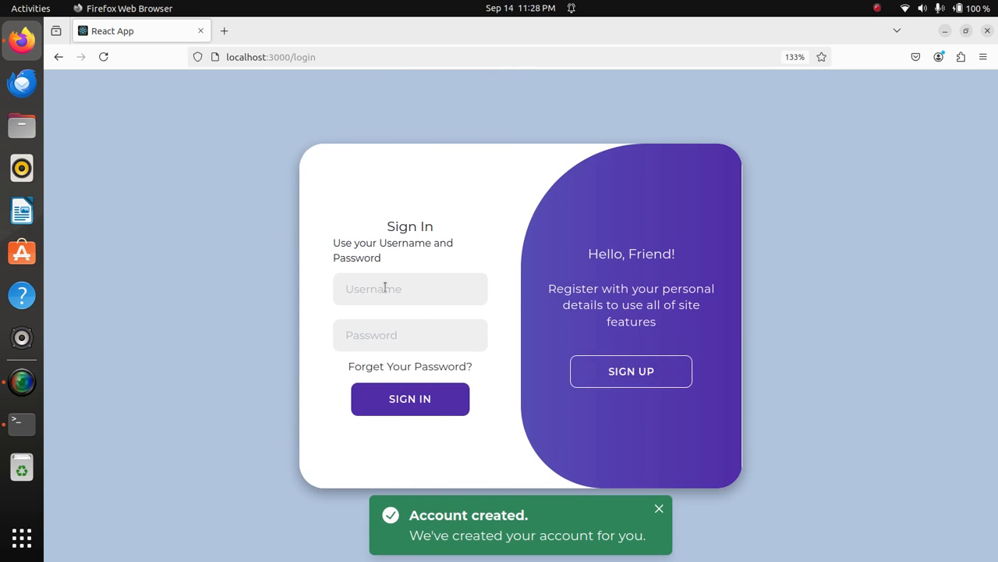
- Log in as anil, decline saving the password, and start a new task
text(anil)
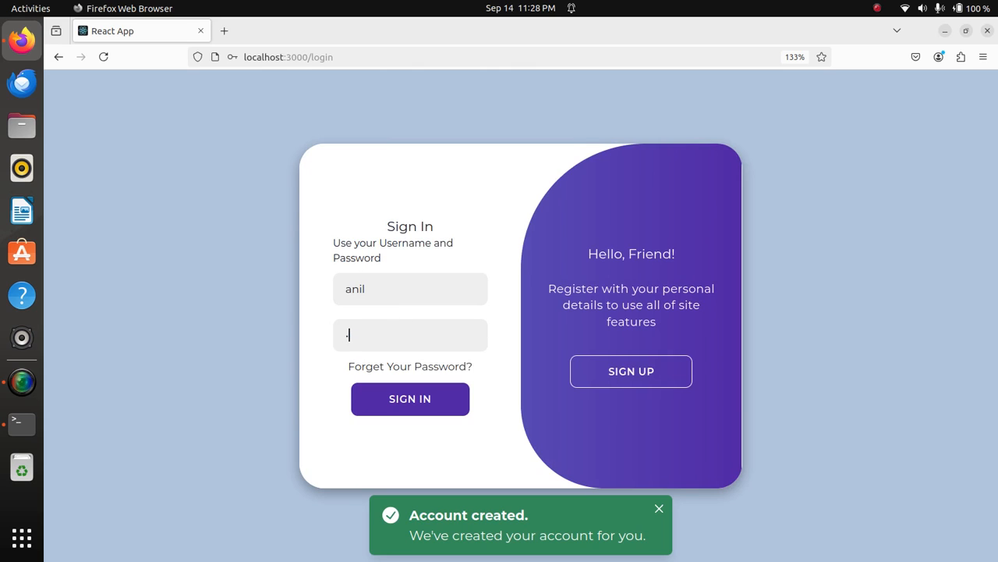
text(password)
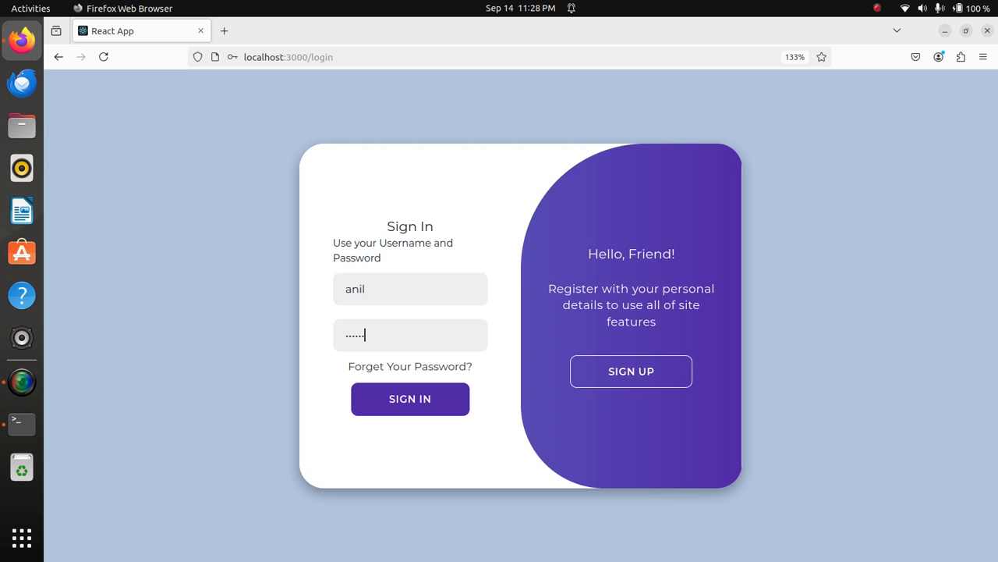
click(409, 398)
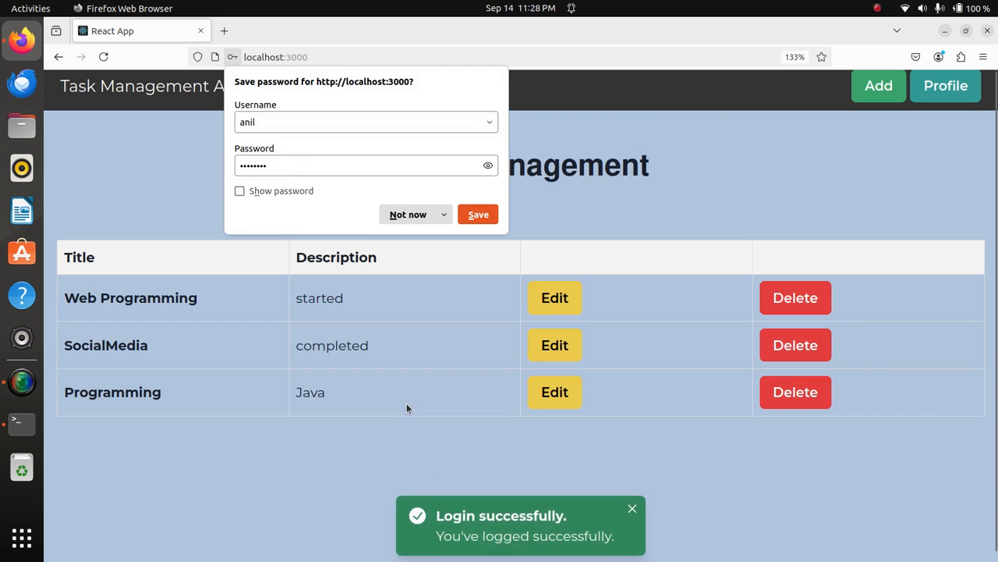
click(408, 215)
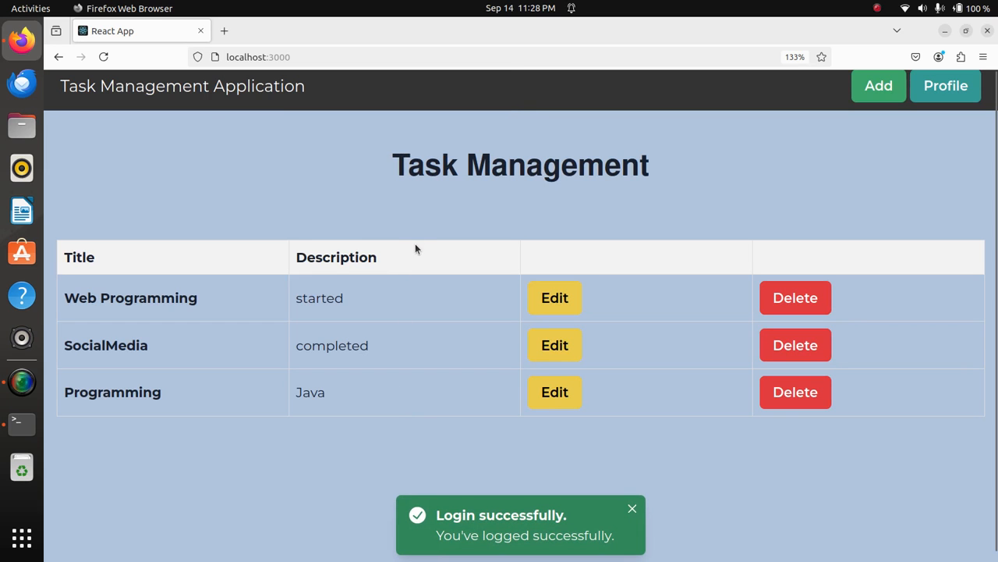
mouse_move(854, 209)
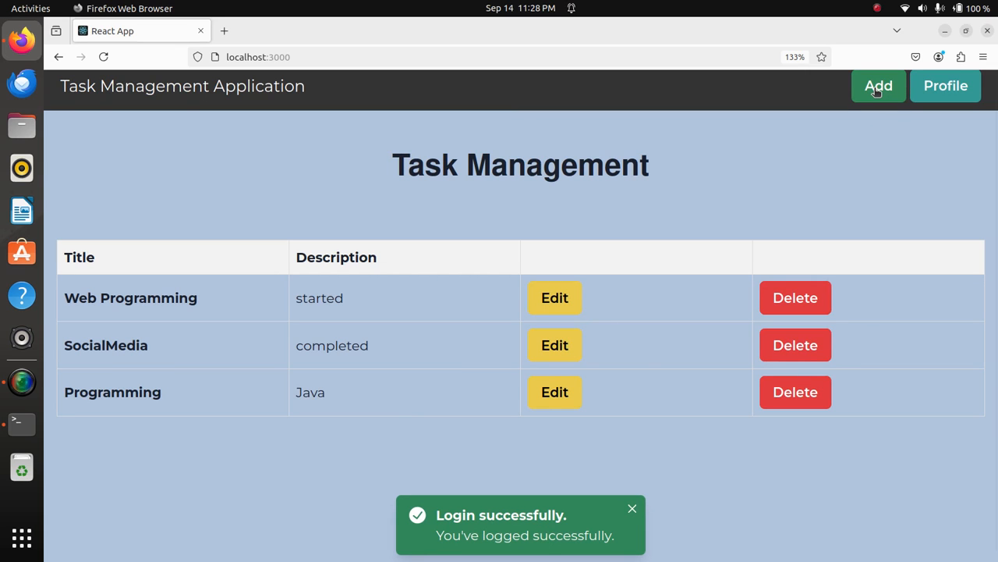
click(879, 86)
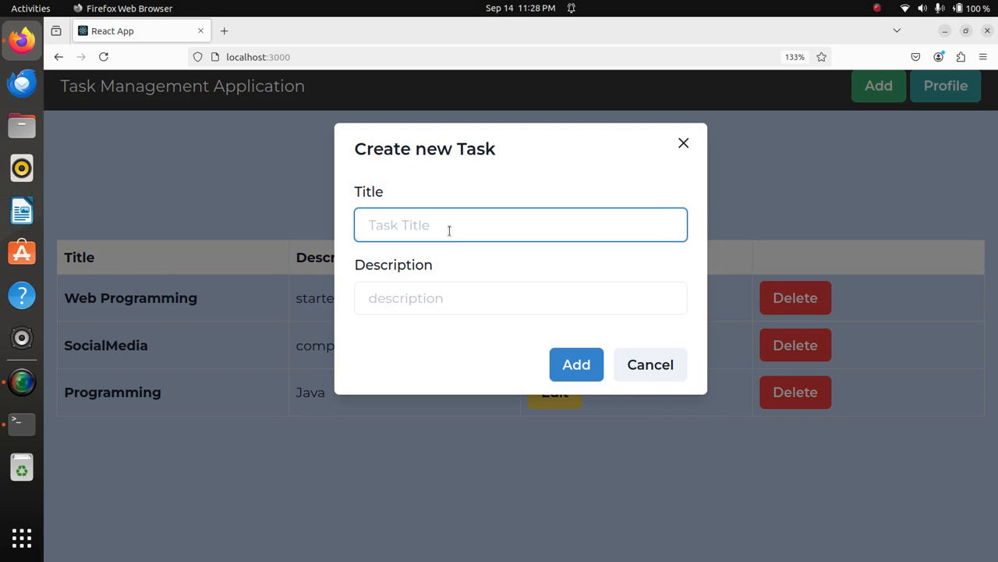
- Add the task 'Programming in Java' with description 'Full Stack'
click(520, 224)
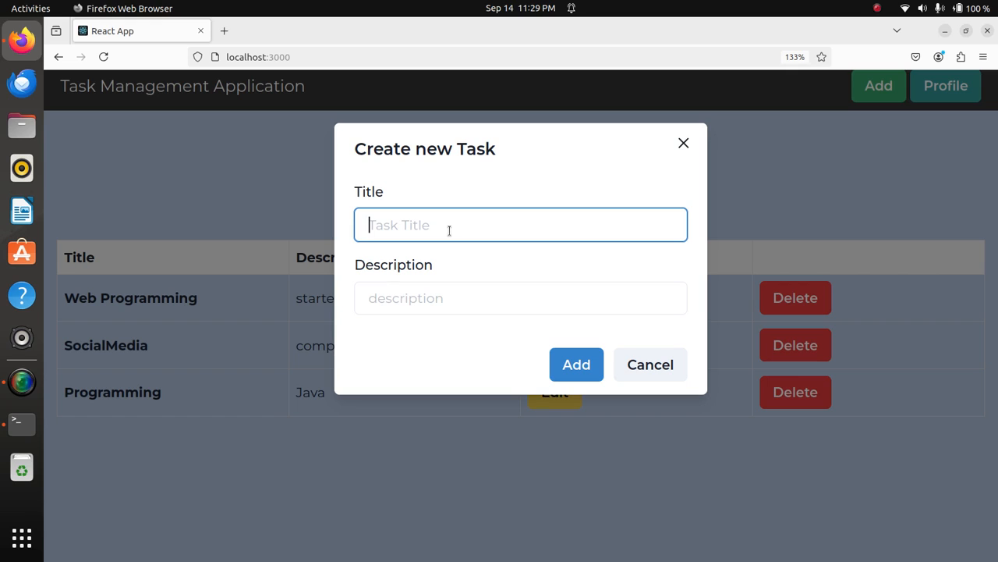
text(P)
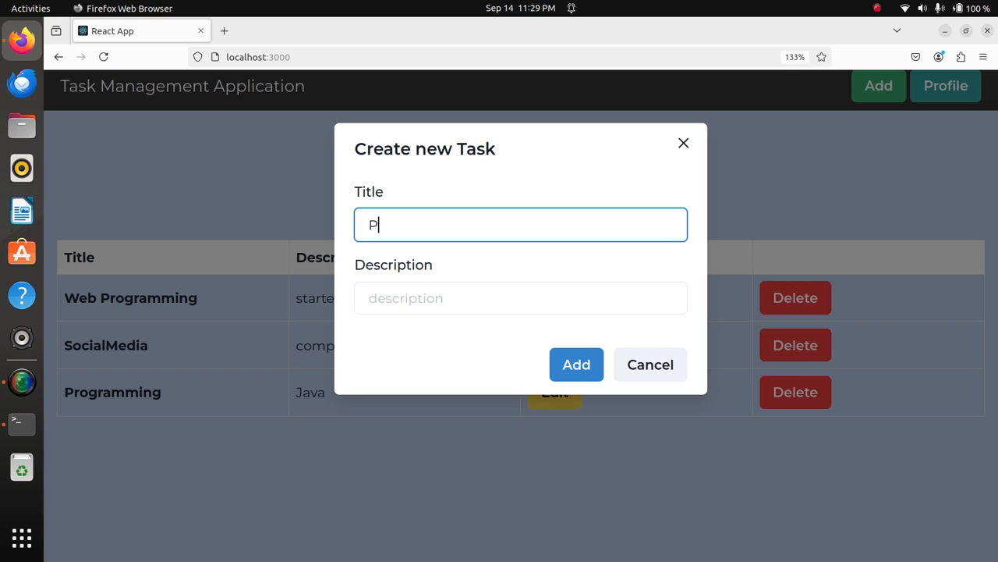
text(rogramming i)
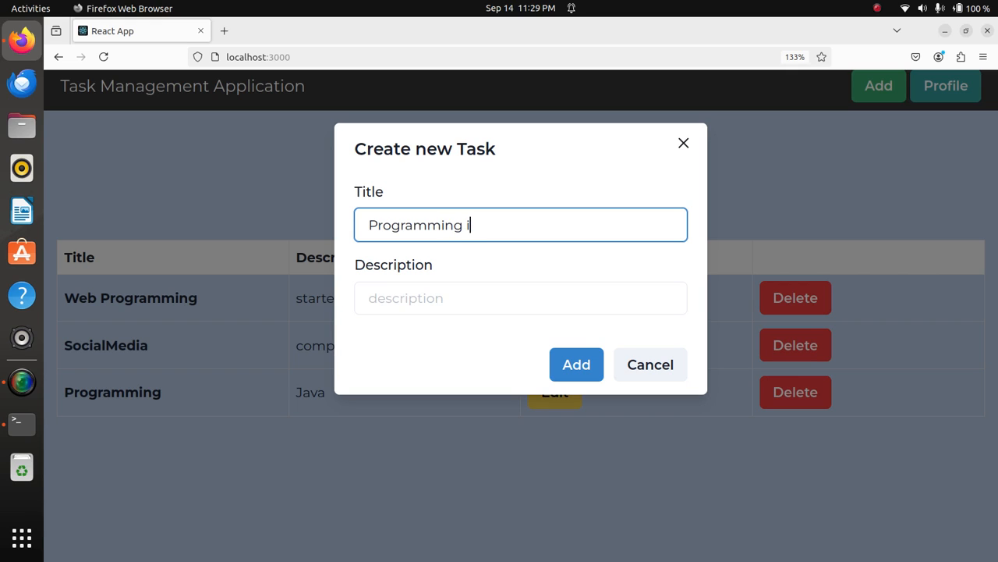
text(n J)
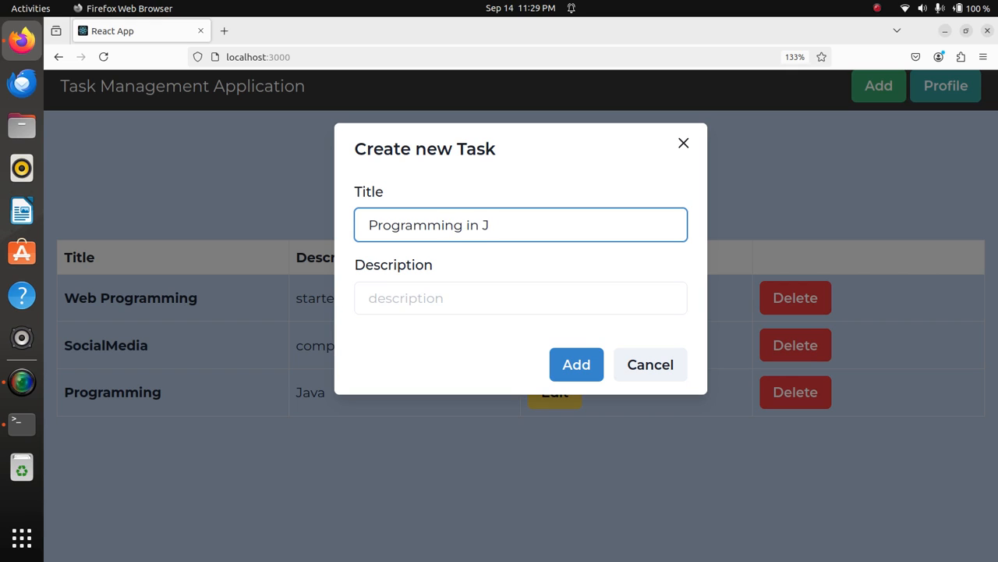
text(ava)
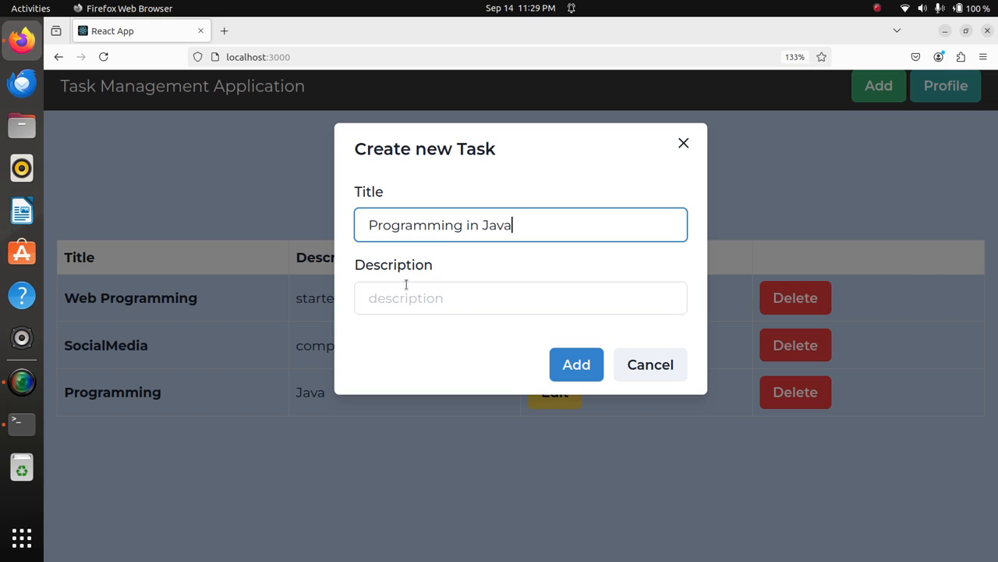
click(520, 297)
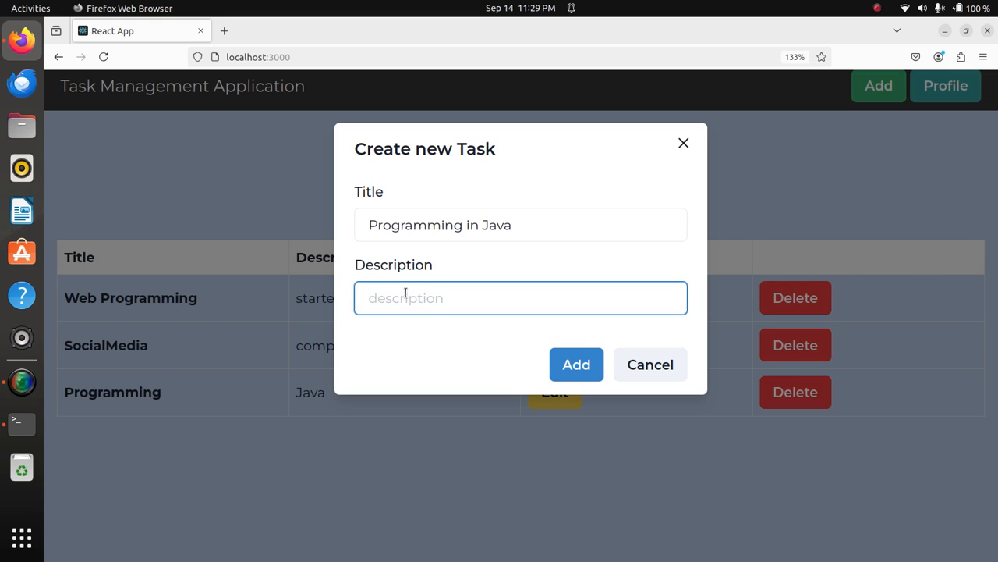
text(Full S)
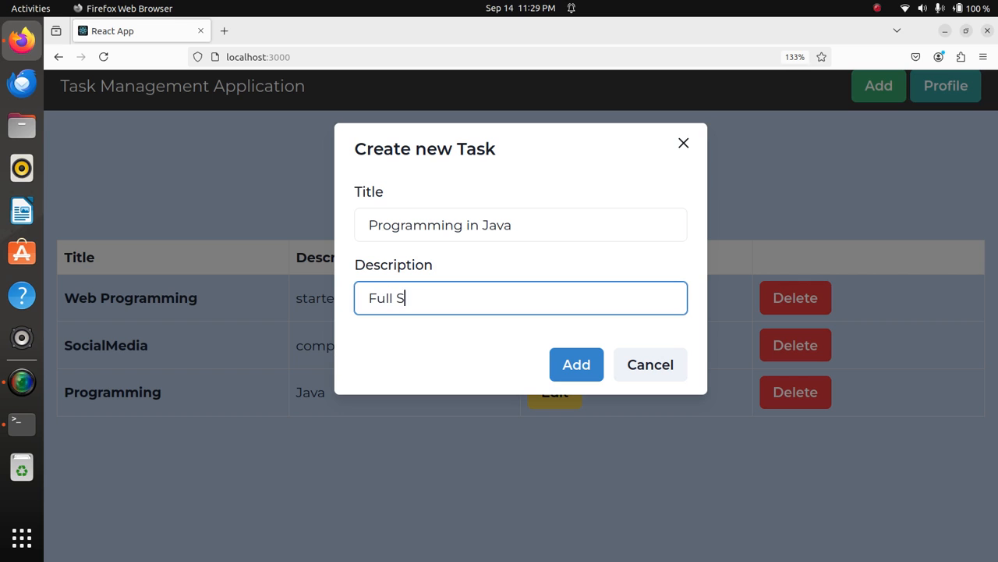
text(tack)
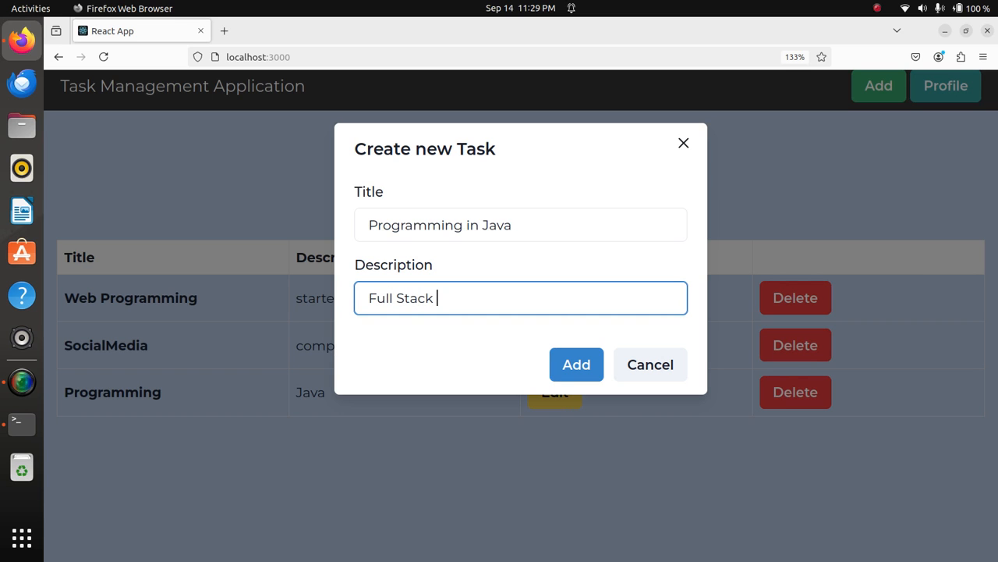
click(575, 364)
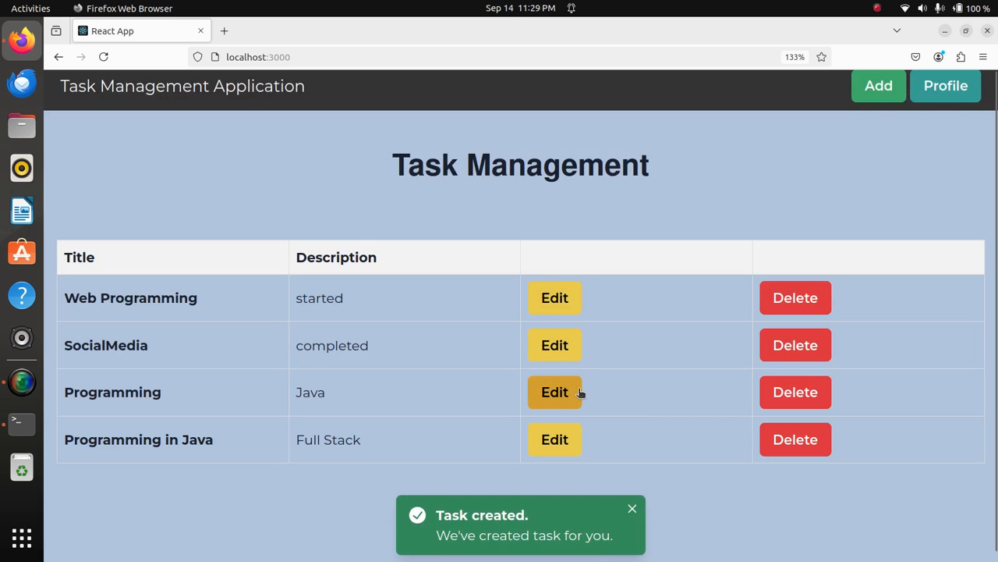
mouse_move(747, 538)
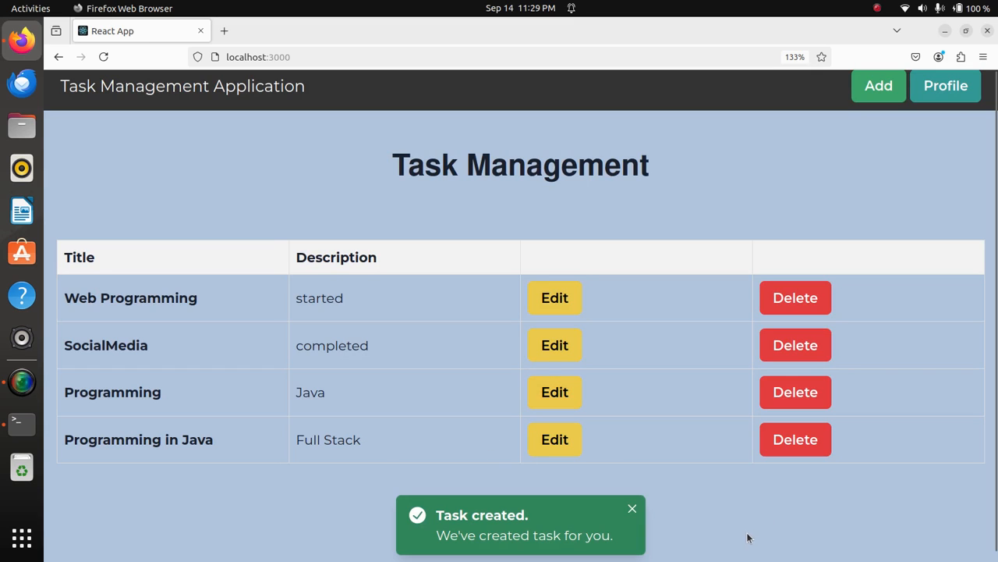
mouse_move(732, 545)
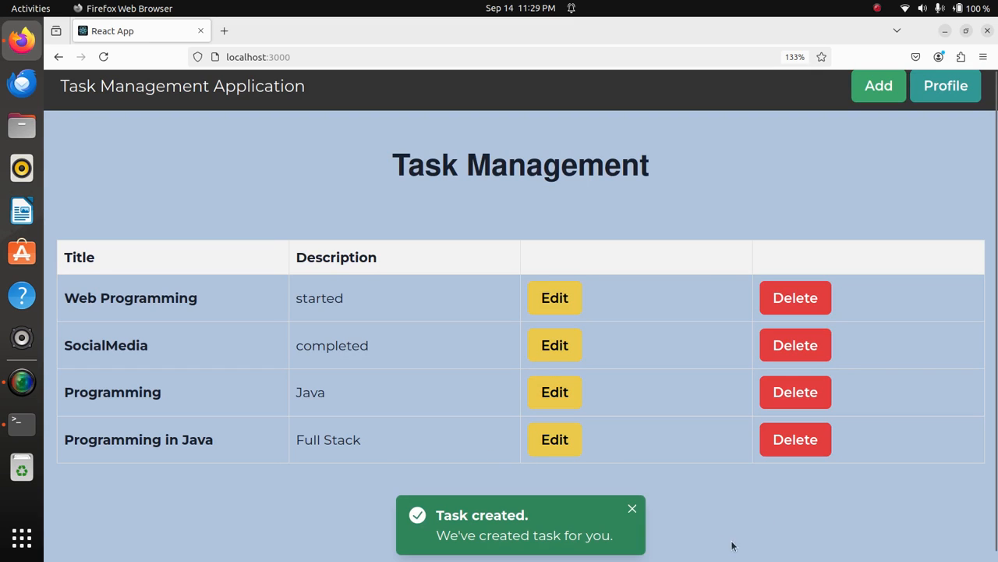
mouse_move(698, 542)
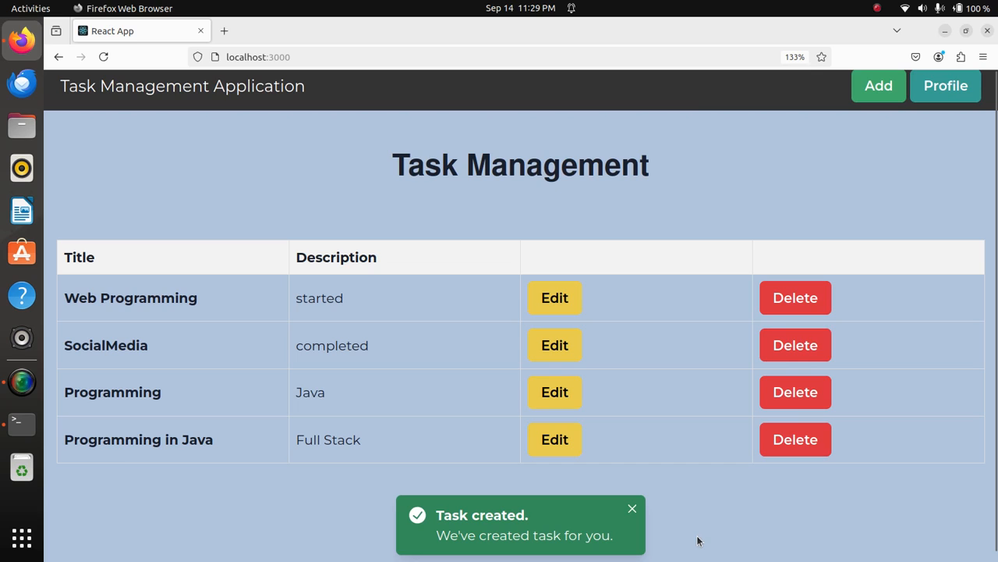
mouse_move(586, 408)
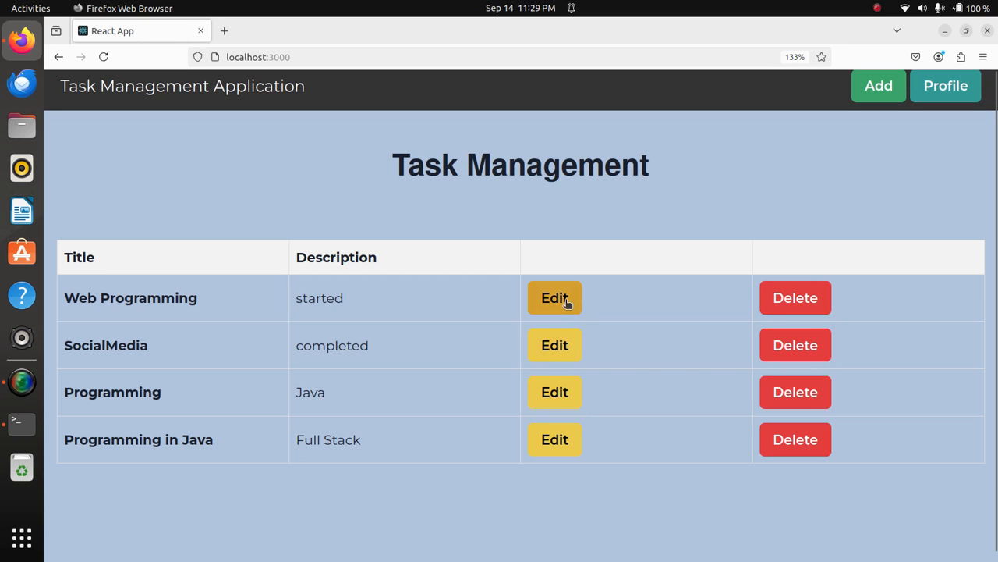
- Retitle the Web Programming task to 'Web Programming in PHP' and save it
click(555, 298)
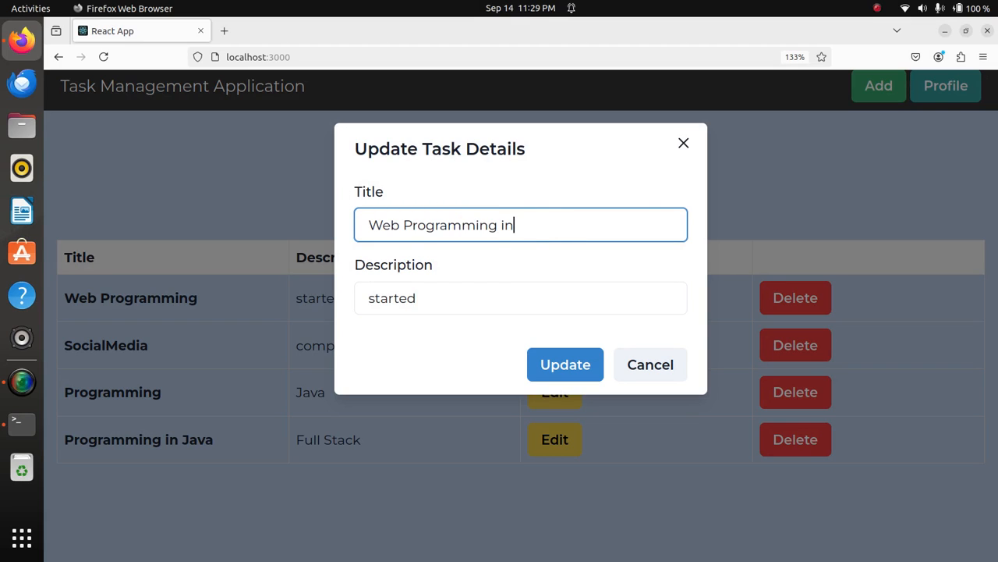
text(PH)
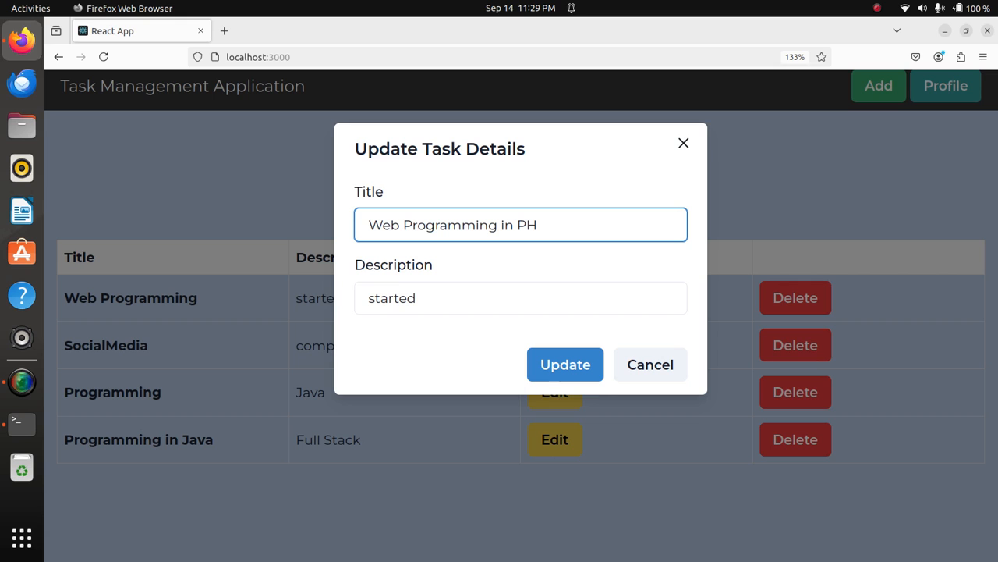
text(P)
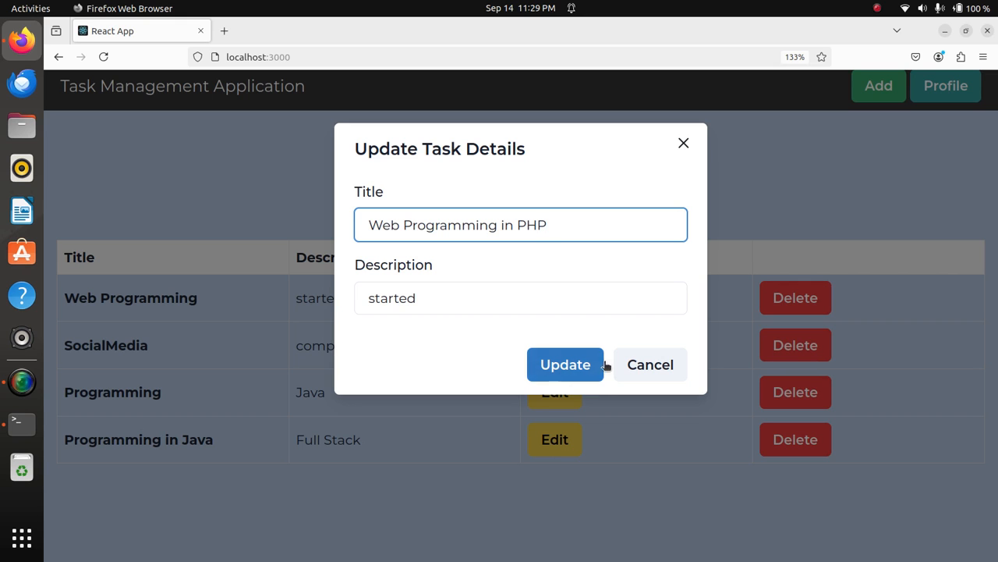
click(565, 364)
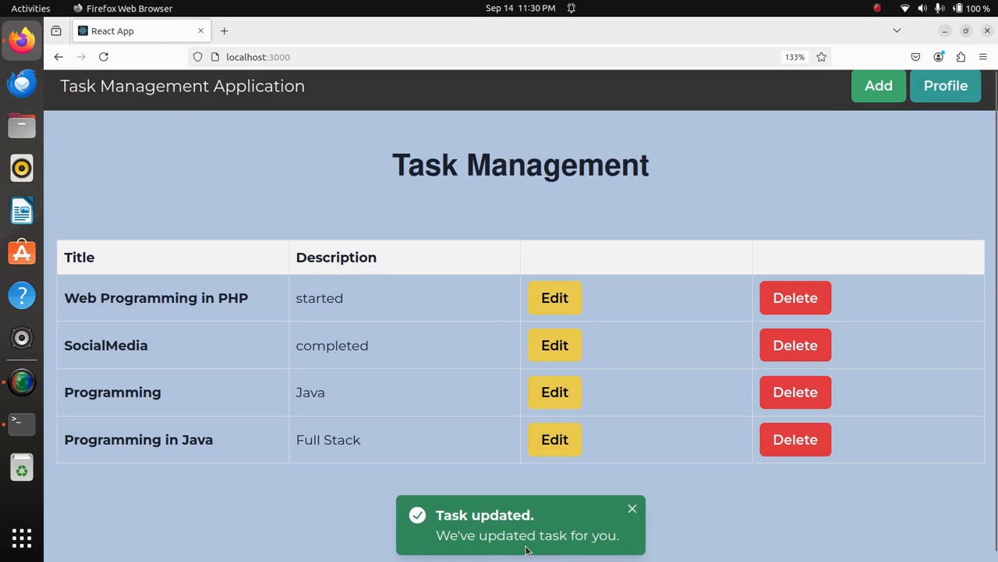
mouse_move(848, 458)
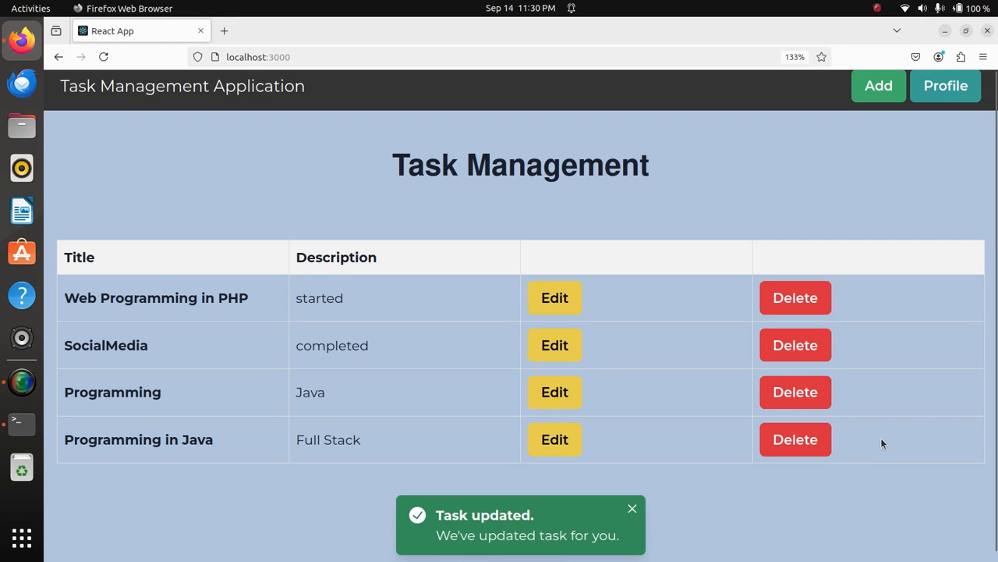
mouse_move(507, 393)
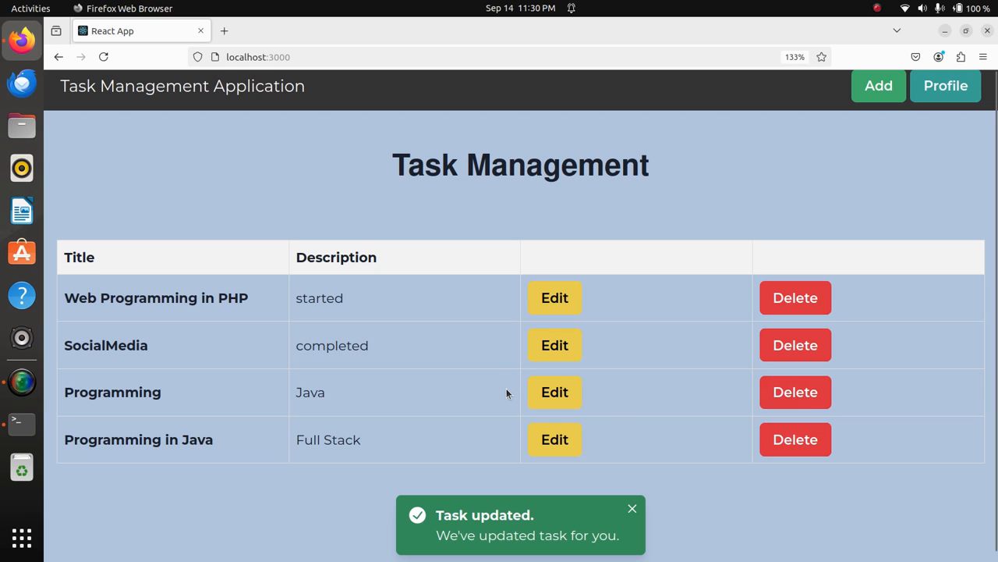
mouse_move(596, 457)
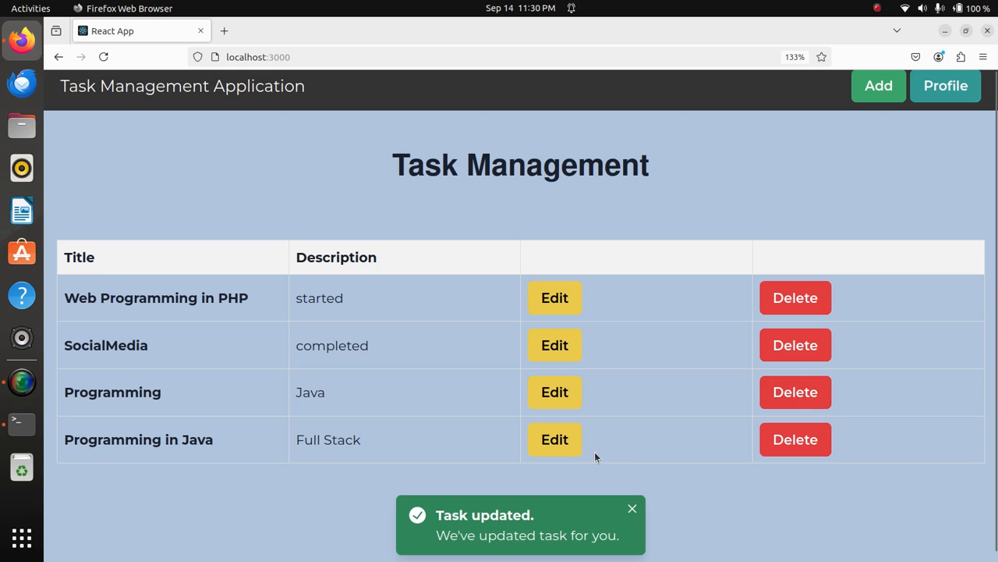
- Delete the Programming task and confirm the deletion
click(795, 391)
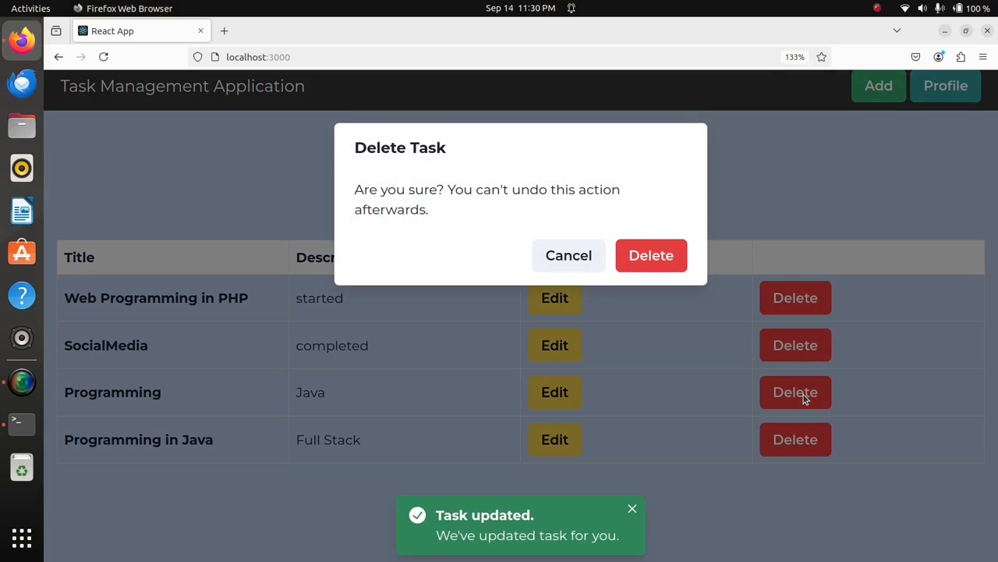
click(651, 255)
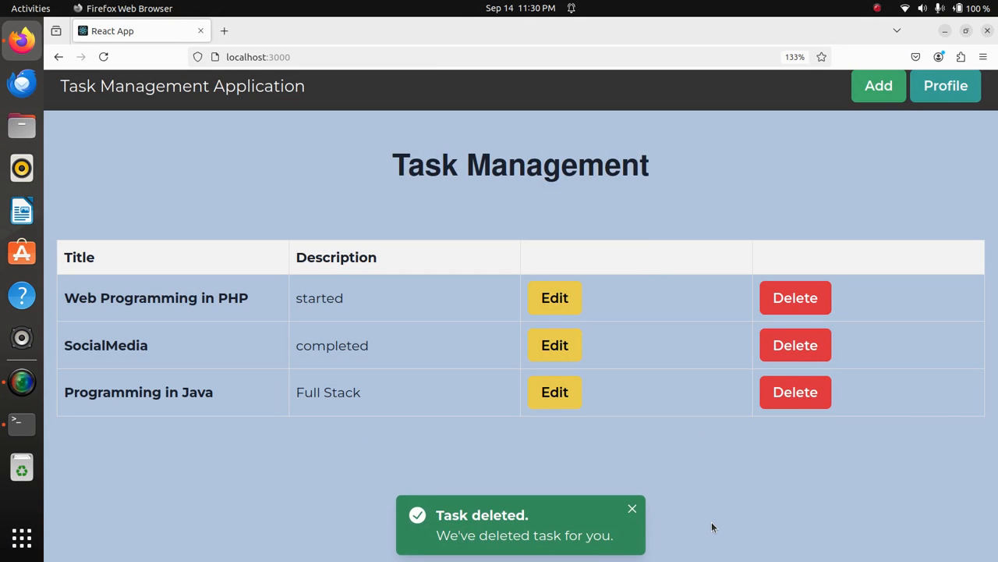
mouse_move(708, 527)
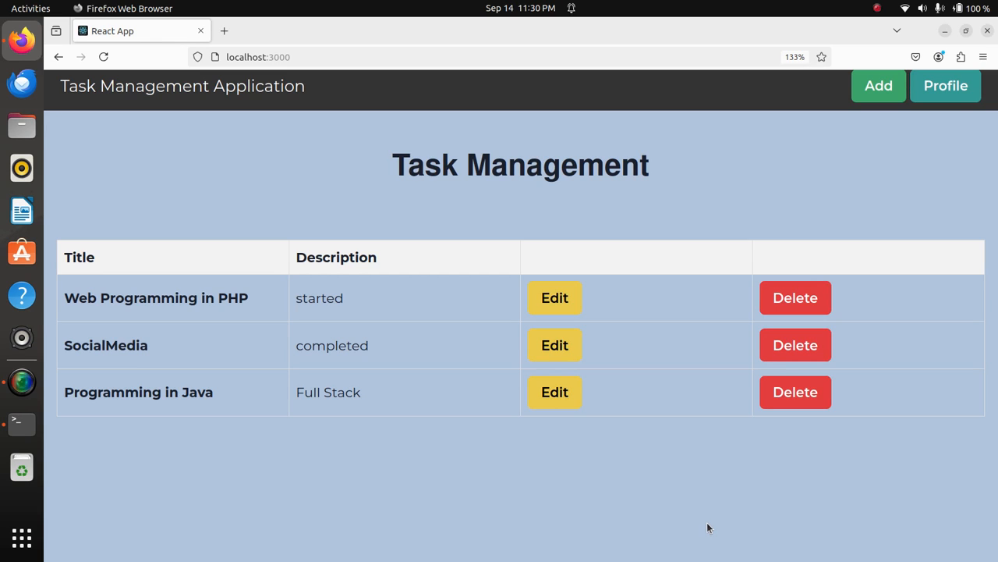
mouse_move(325, 392)
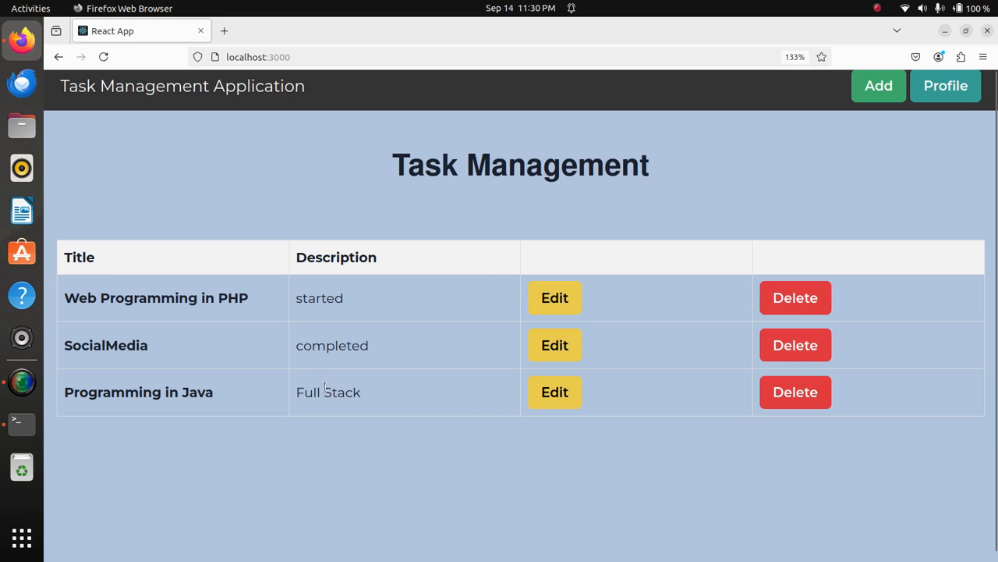
mouse_move(380, 385)
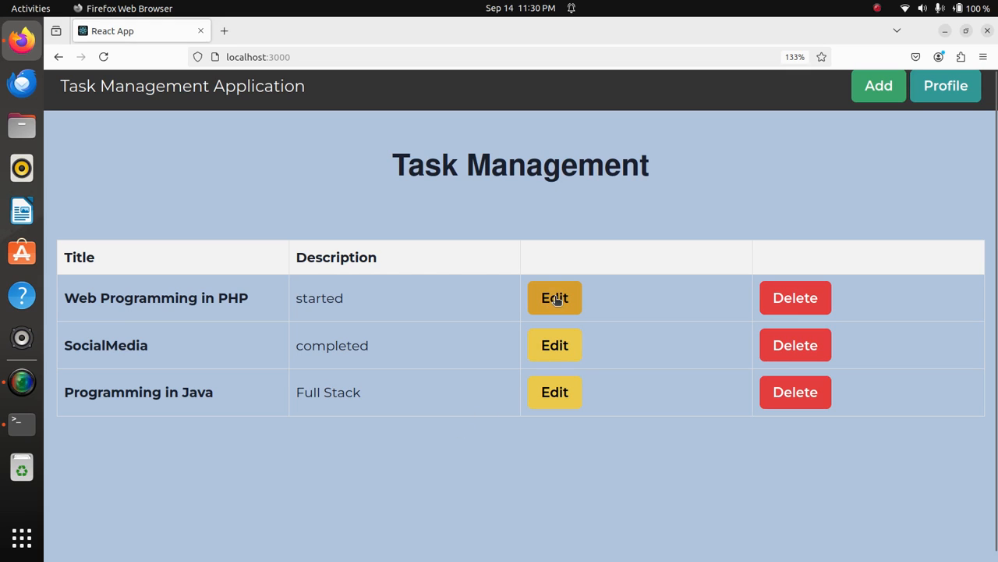
- Edit the Web Programming in PHP task, change its description to 'Completed', and update it
click(554, 297)
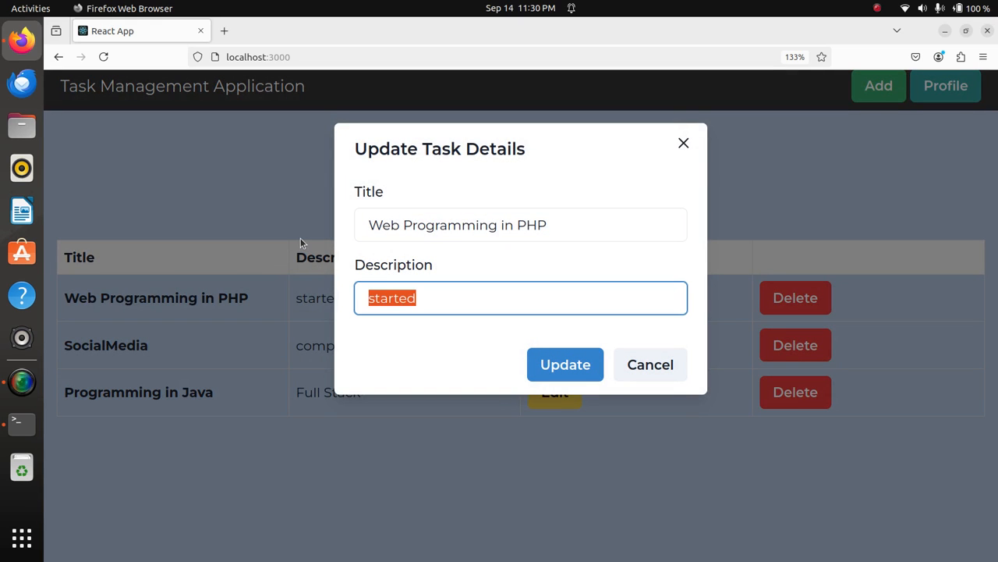
text(Compl)
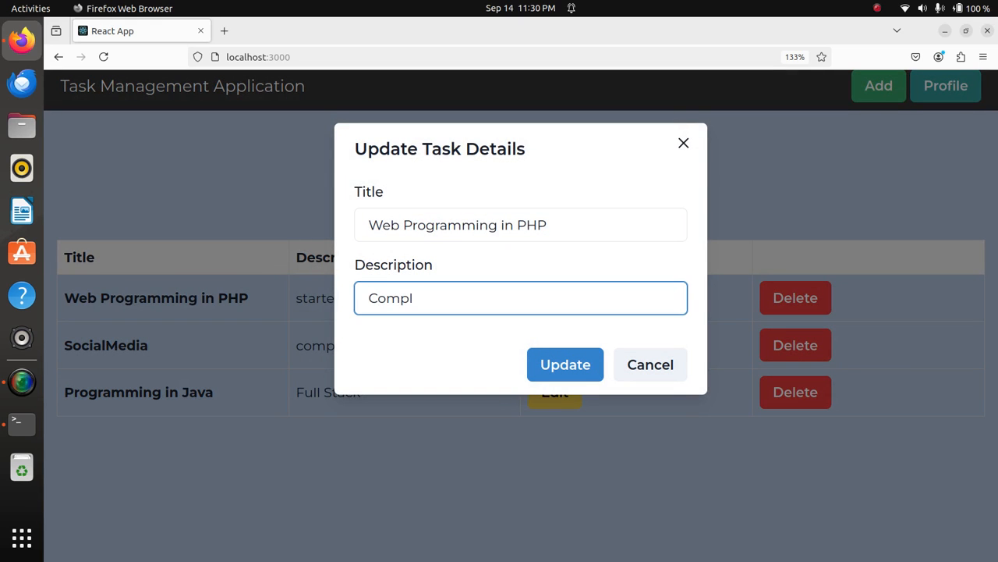
text(eted)
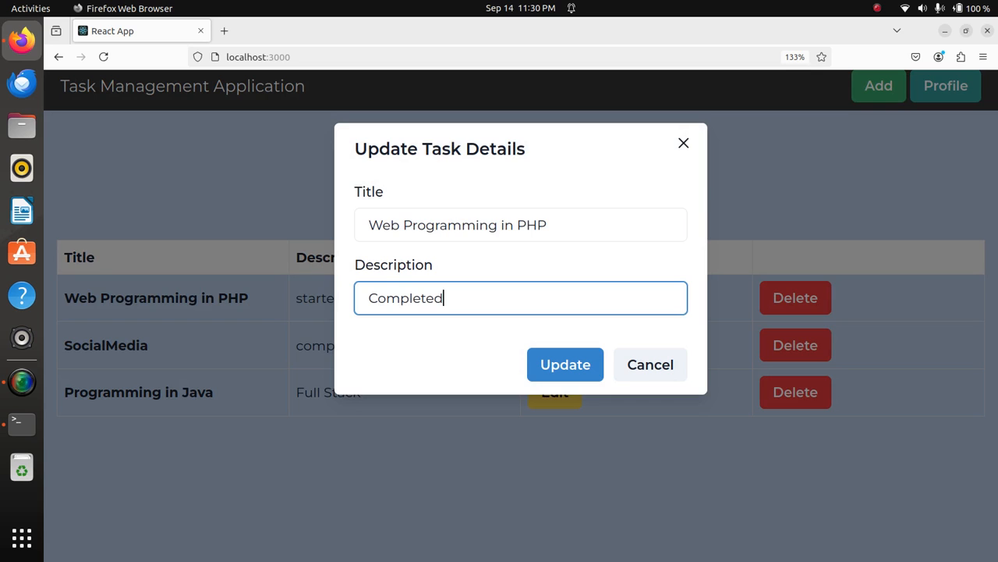
click(565, 364)
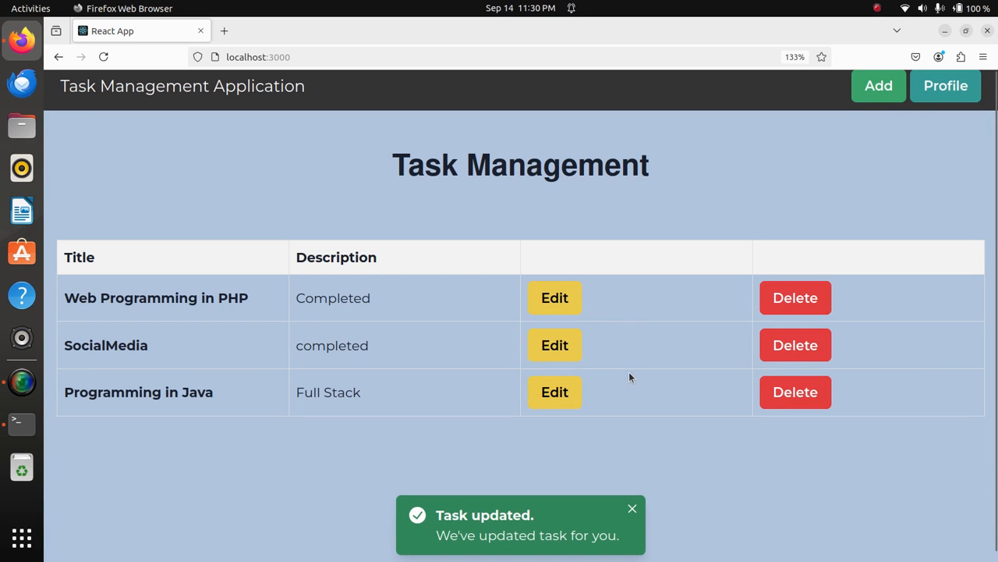